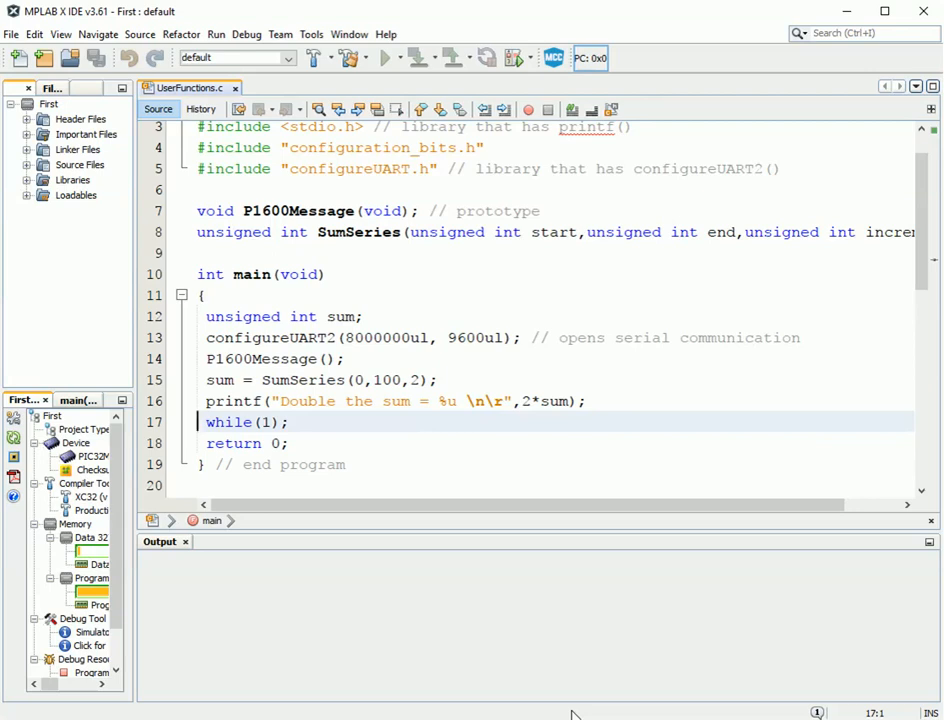
# Change line 5 to #include "ConfigureUART.h" and expand the Source Files and Header Files folders.
pyautogui.scroll(-3)
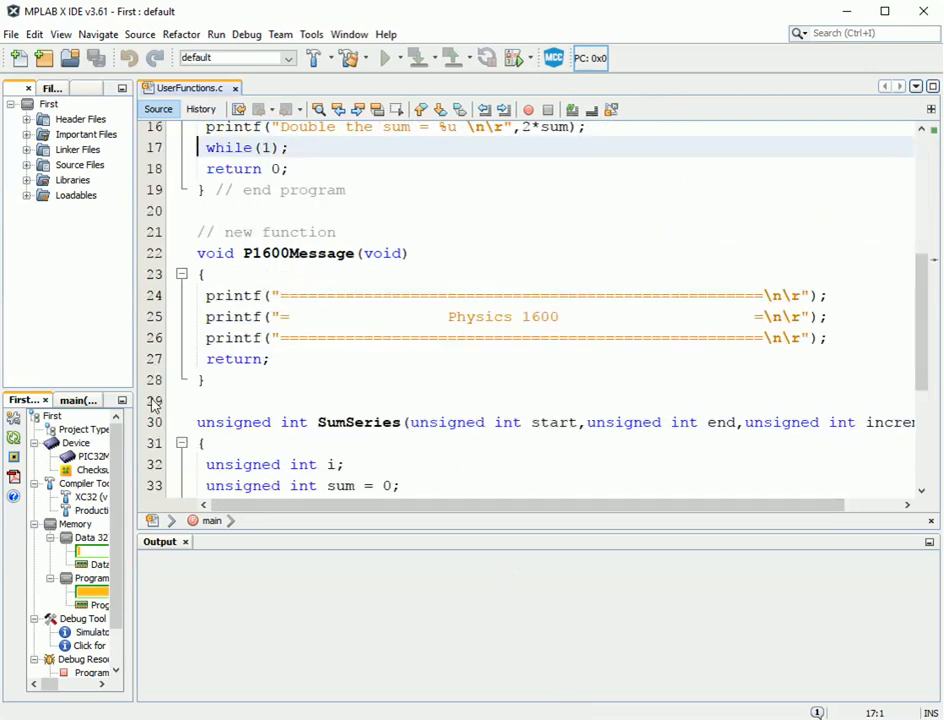
pyautogui.moveTo(643, 384)
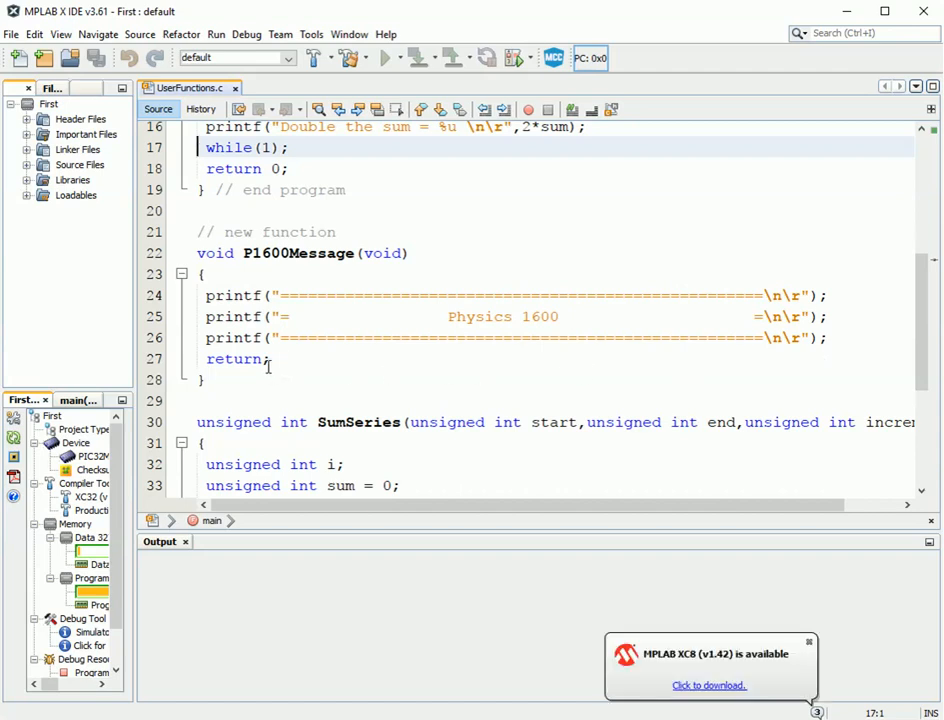
pyautogui.moveTo(498, 343)
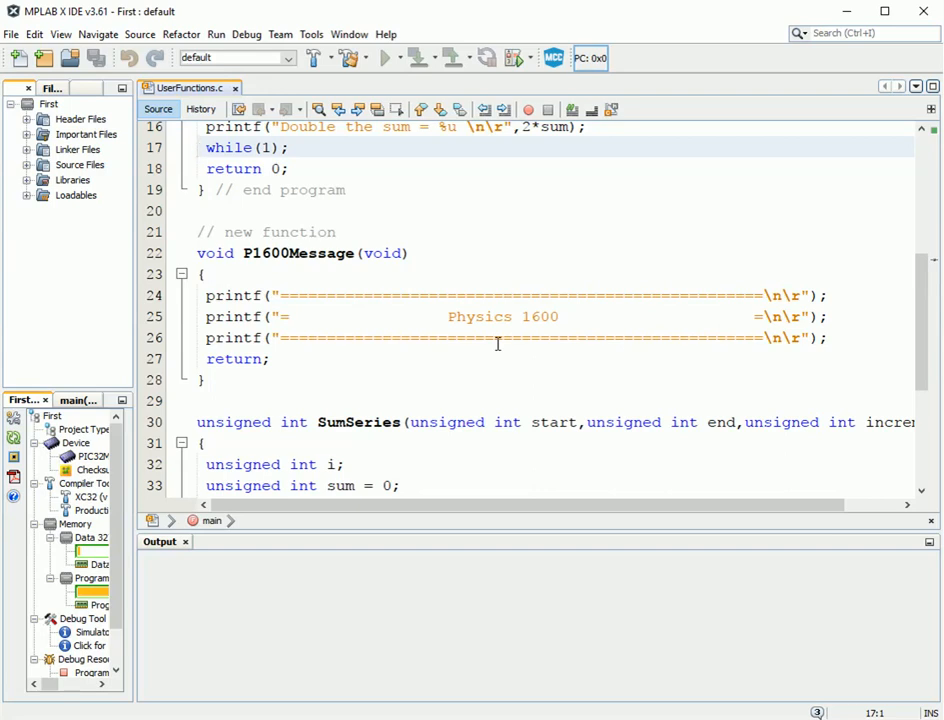
pyautogui.click(200, 147)
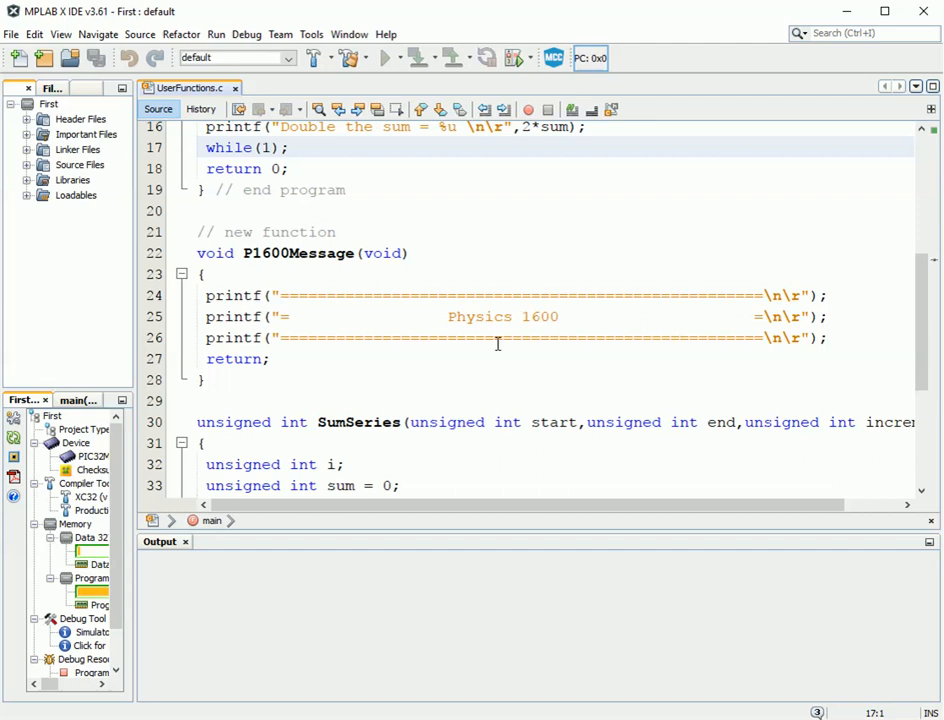
pyautogui.scroll(3)
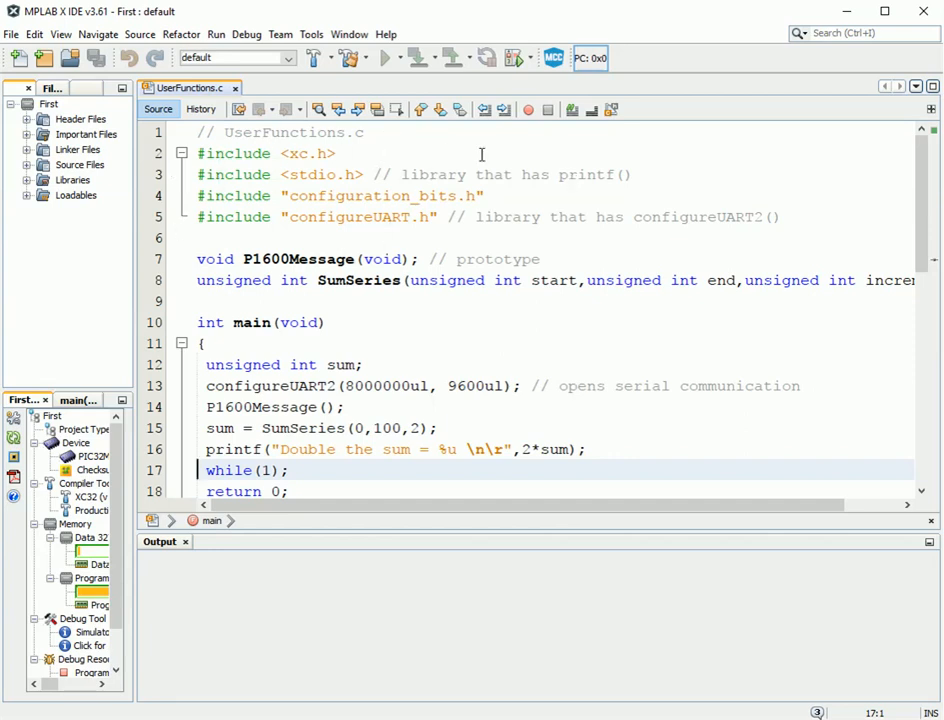
pyautogui.moveTo(723, 167)
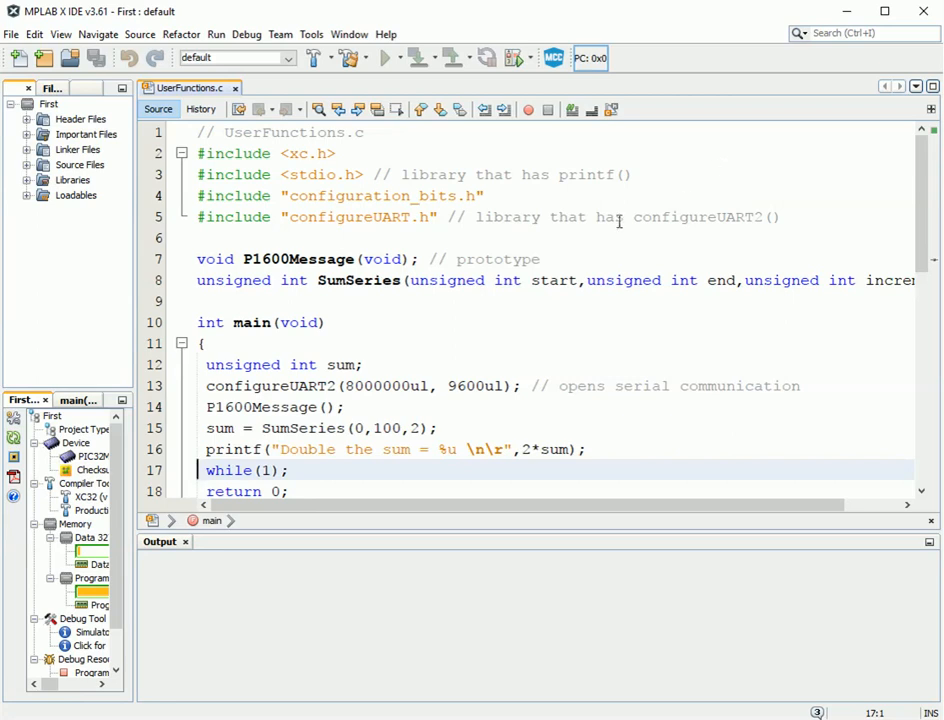
pyautogui.click(290, 195)
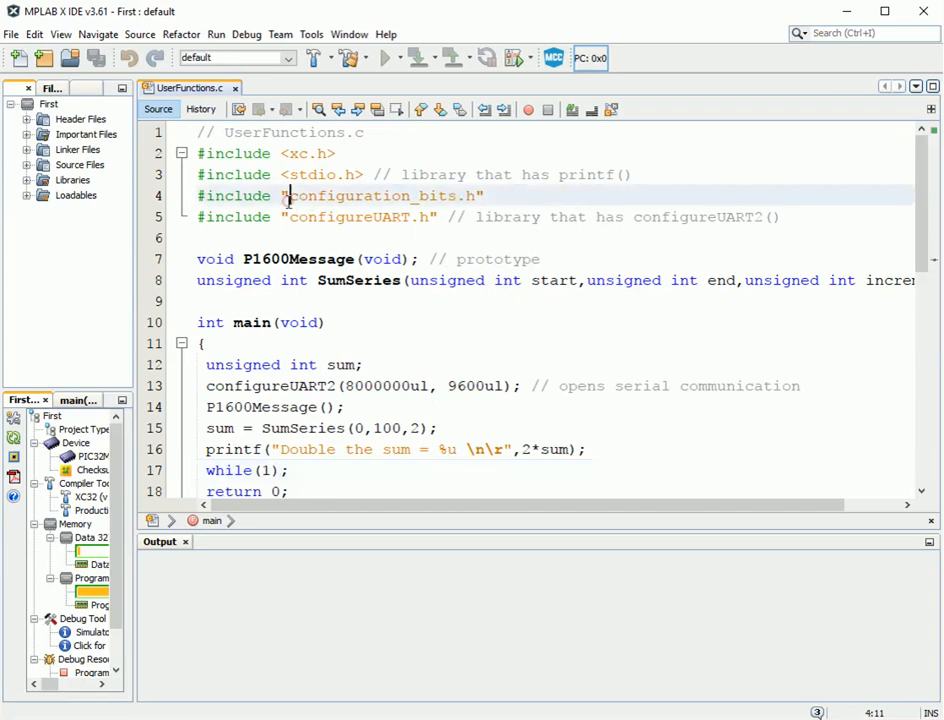
pyautogui.doubleClick(383, 195)
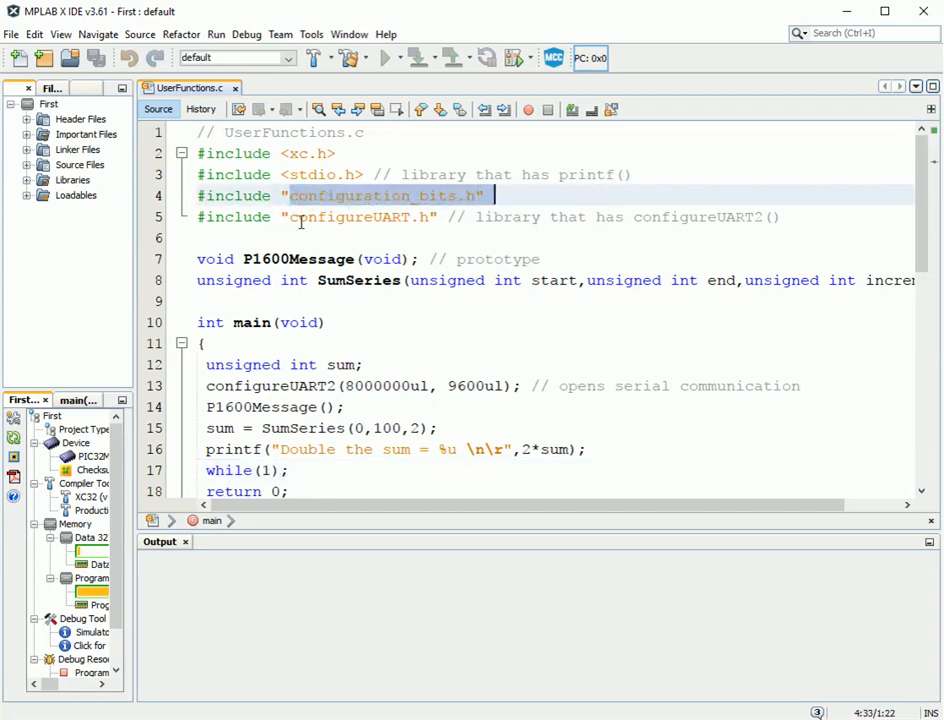
pyautogui.doubleClick(362, 217)
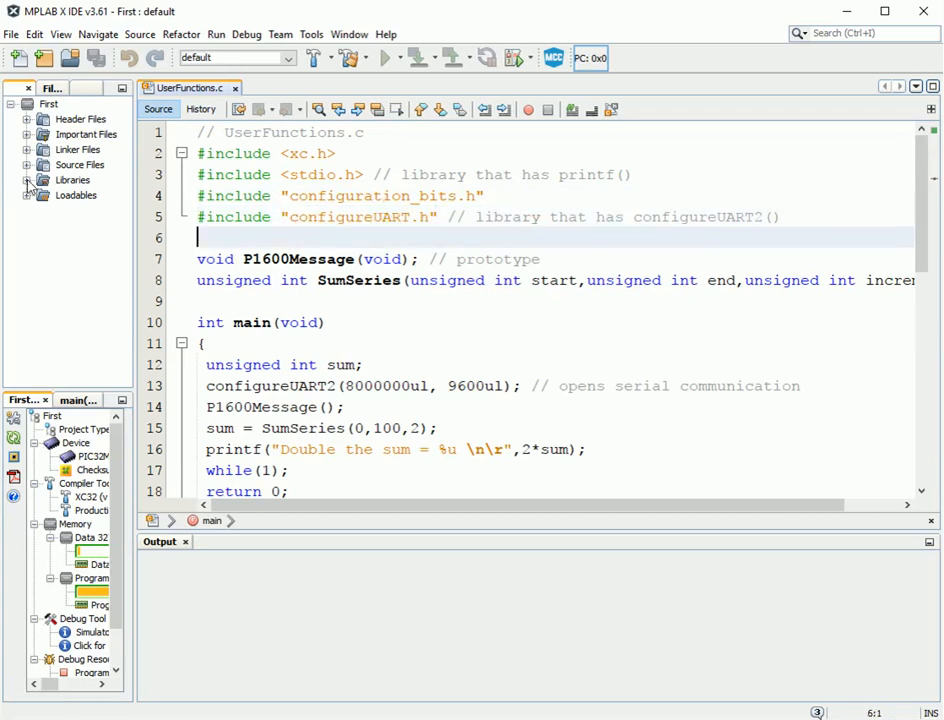
pyautogui.click(27, 164)
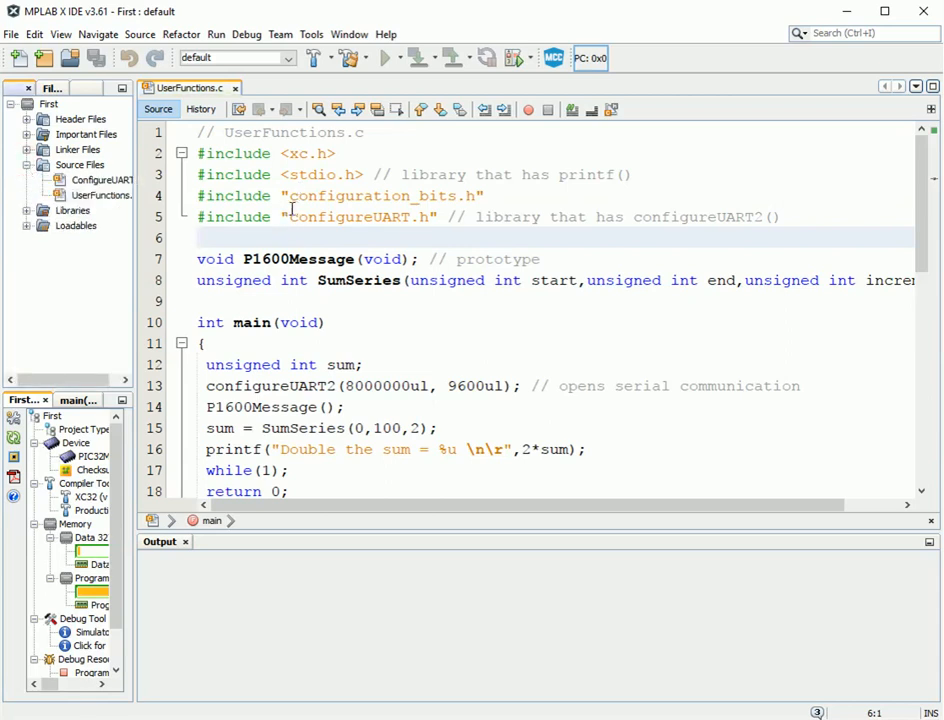
pyautogui.click(290, 217)
pyautogui.write('C')
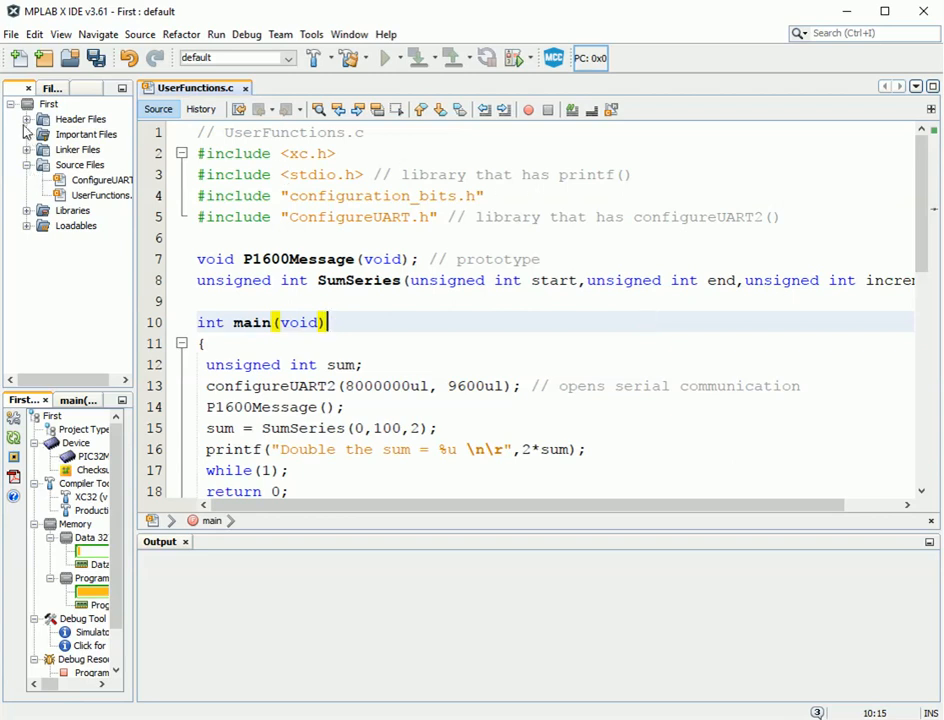
pyautogui.click(28, 119)
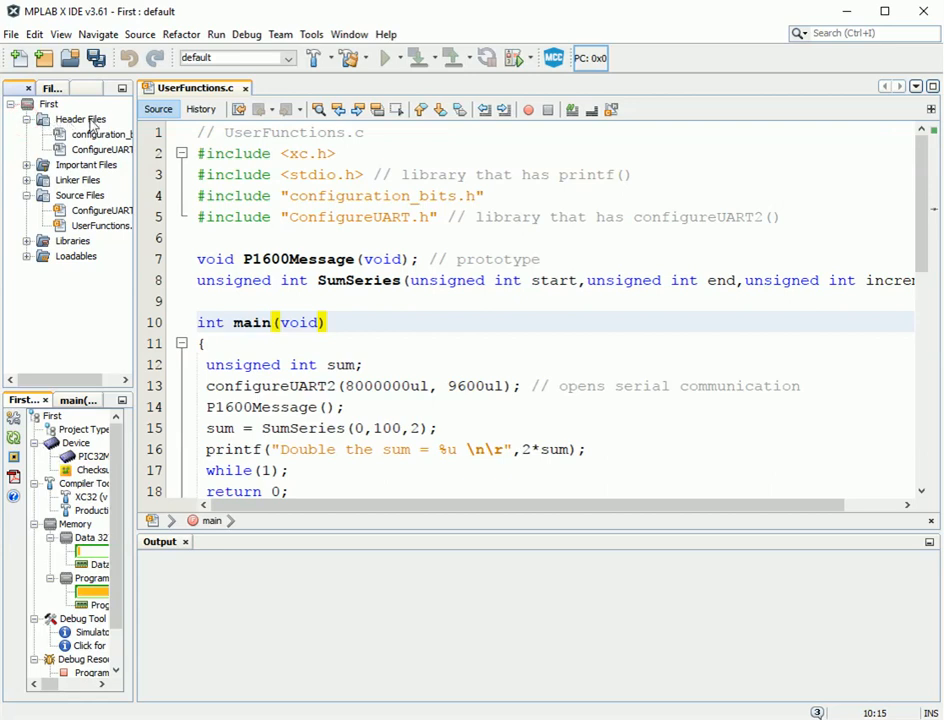
# Add a new xc32 header file named myLibrary under Header Files.
pyautogui.rightClick(78, 119)
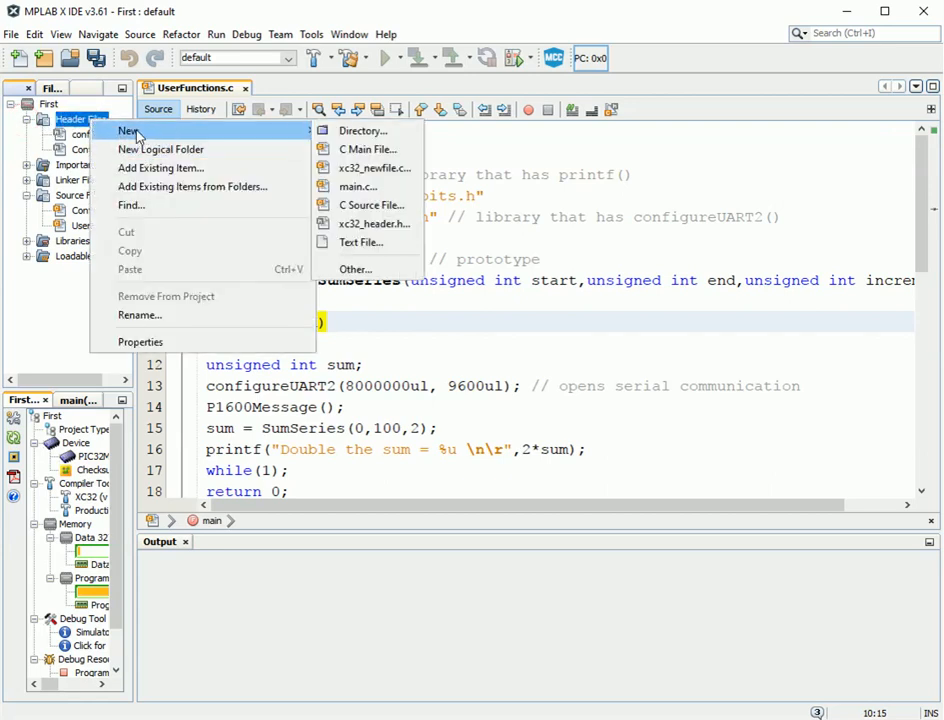
pyautogui.moveTo(358, 186)
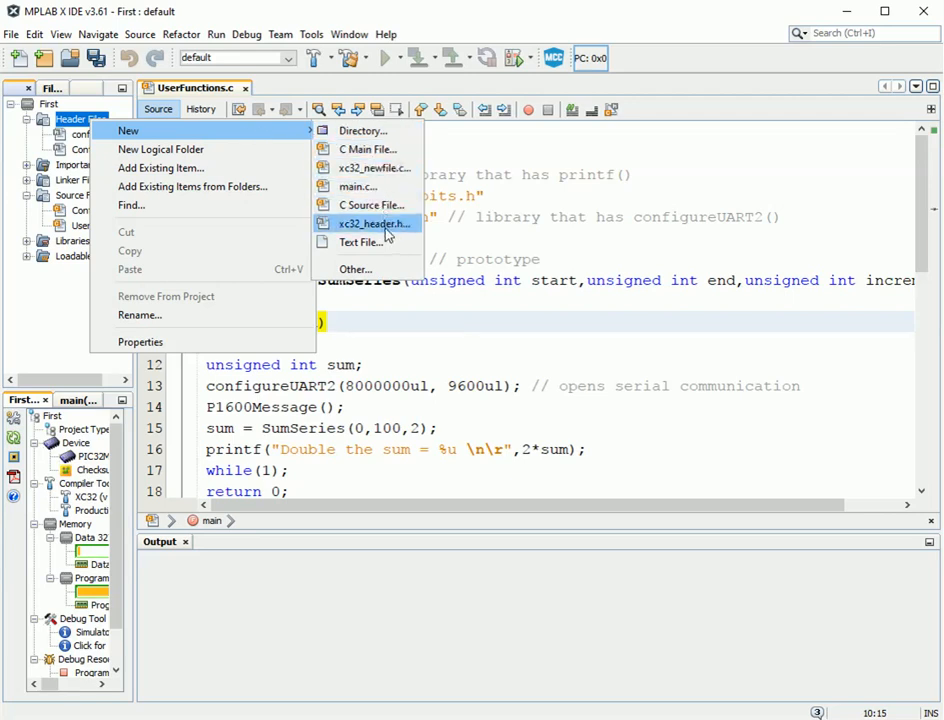
pyautogui.click(373, 223)
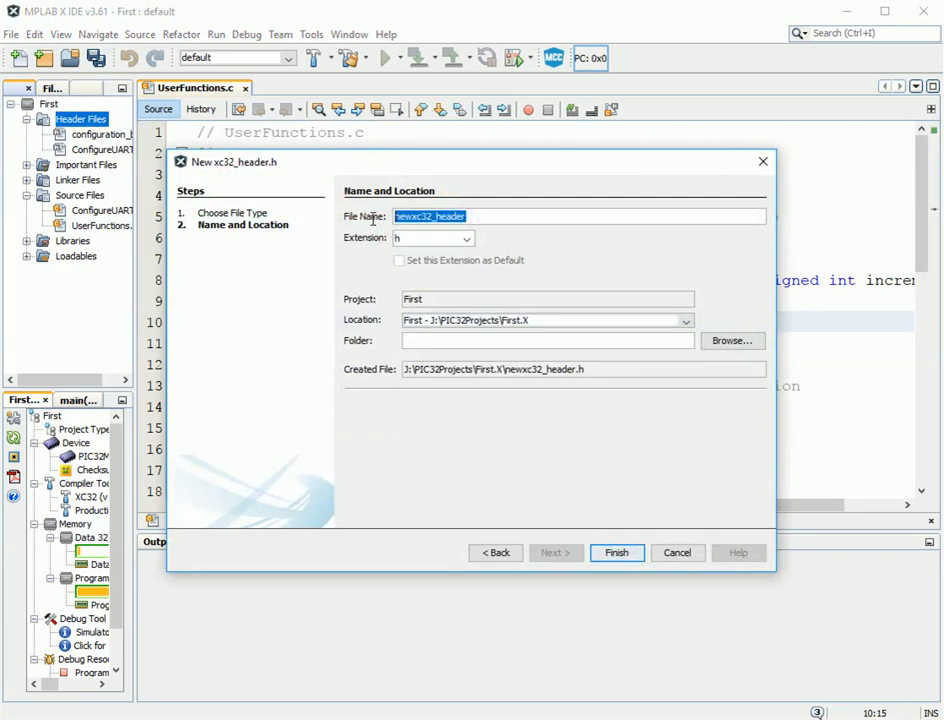
pyautogui.write('myLi')
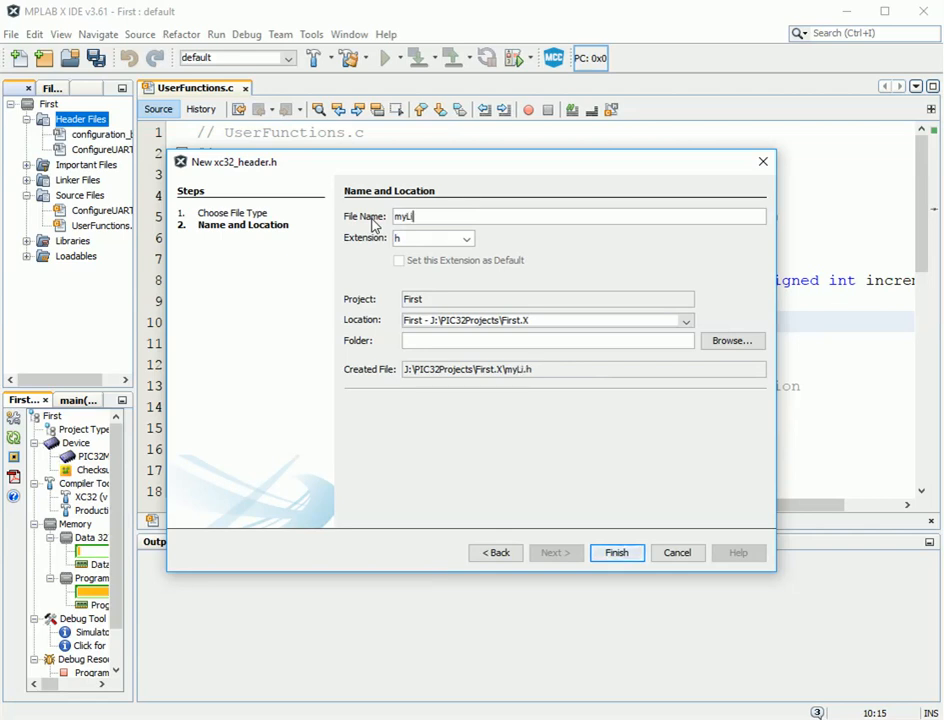
pyautogui.write('nrary')
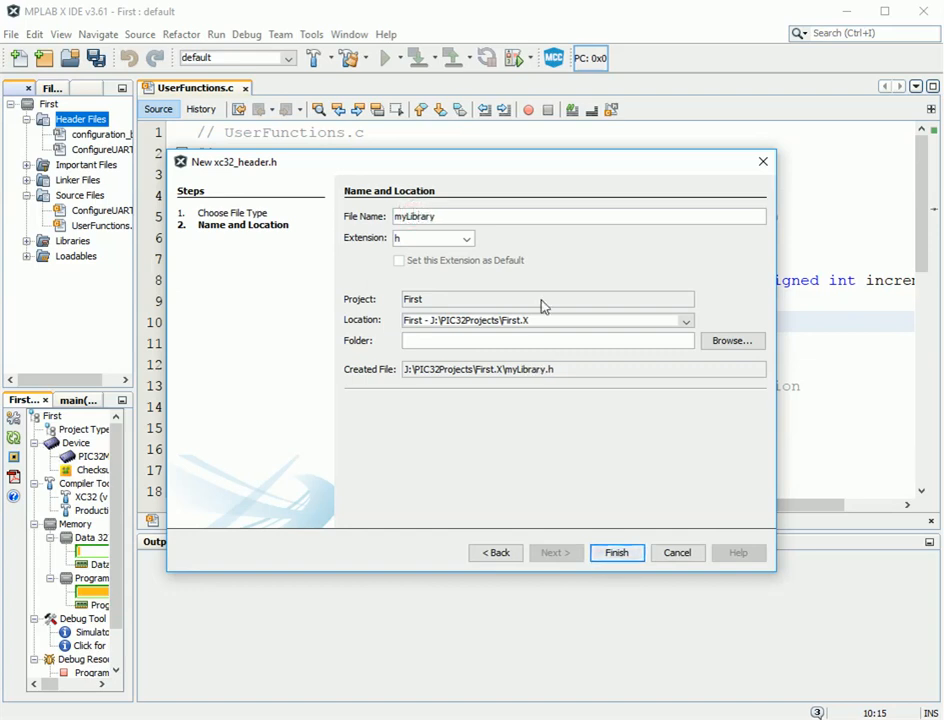
pyautogui.moveTo(555, 313)
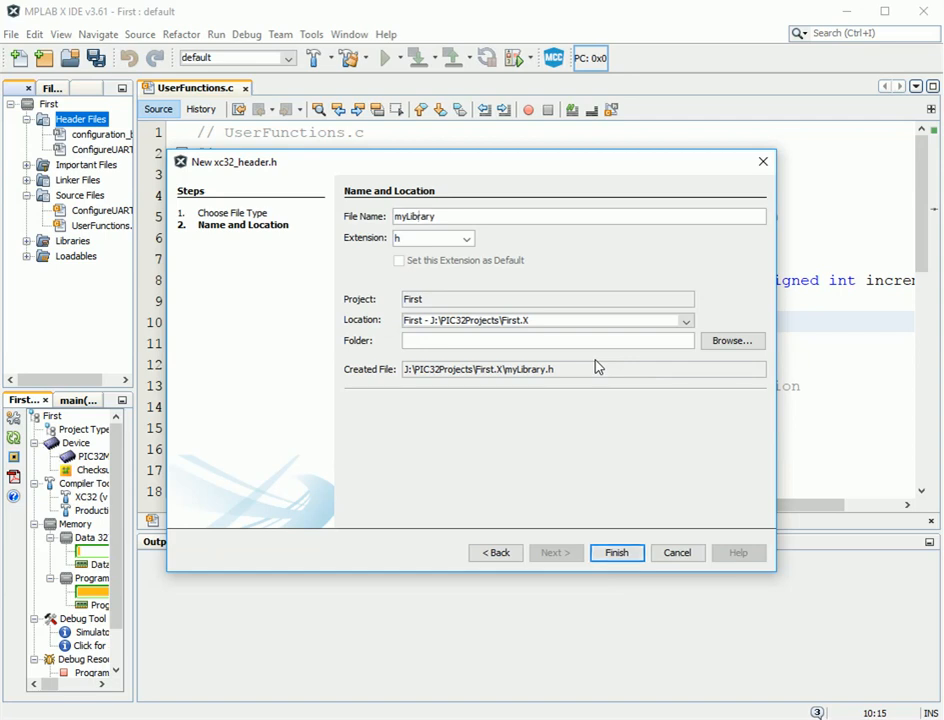
pyautogui.click(617, 552)
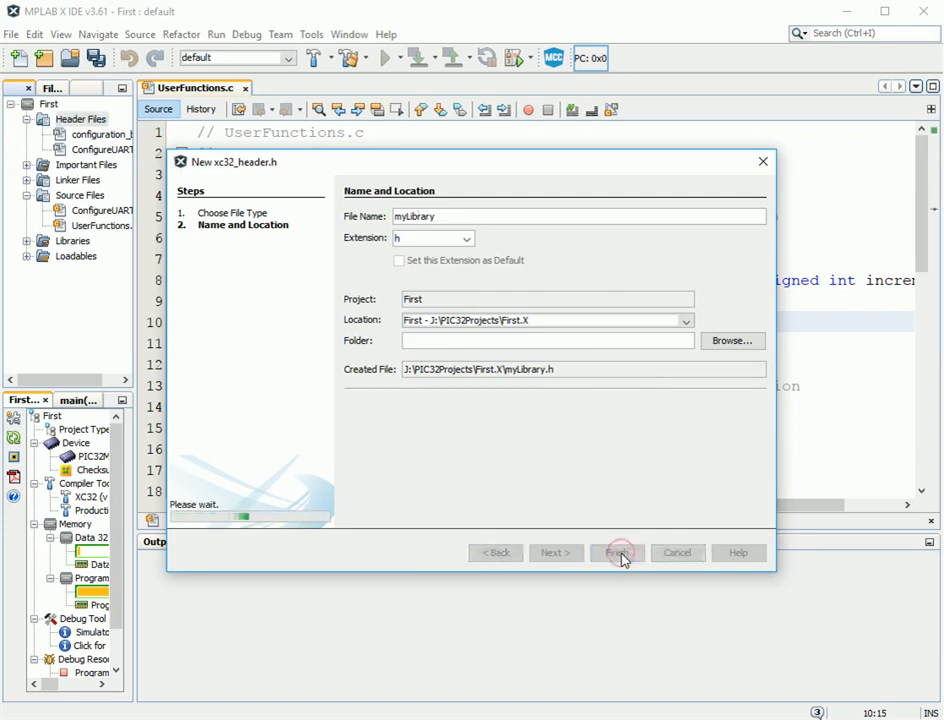
# Finish creating myLibrary.h and replace its template with the P1600Message and SumSeries prototypes.
pyautogui.click(616, 552)
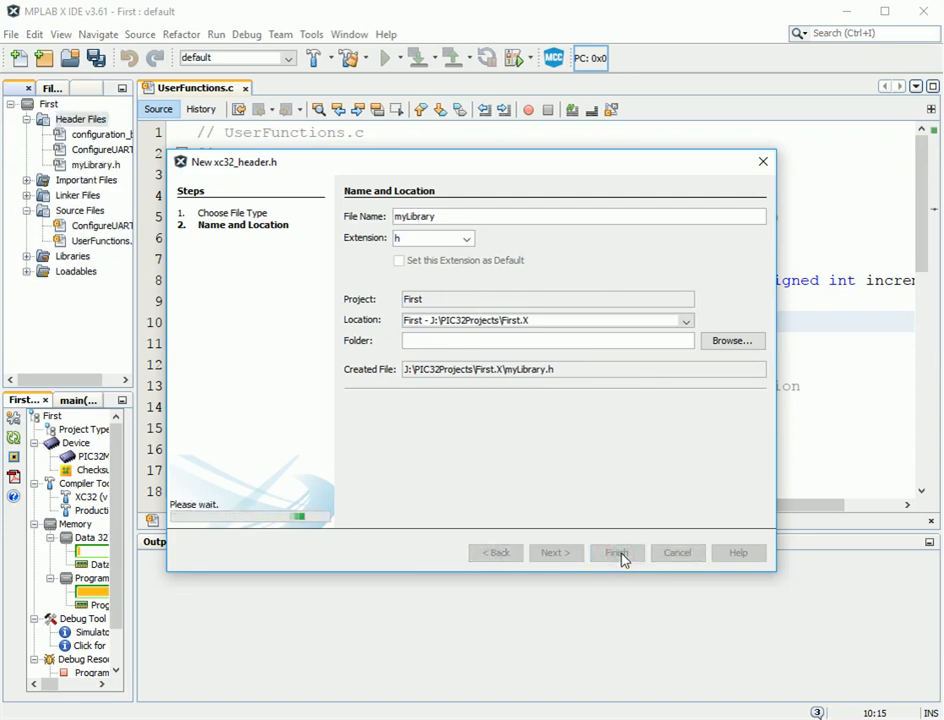
pyautogui.click(617, 552)
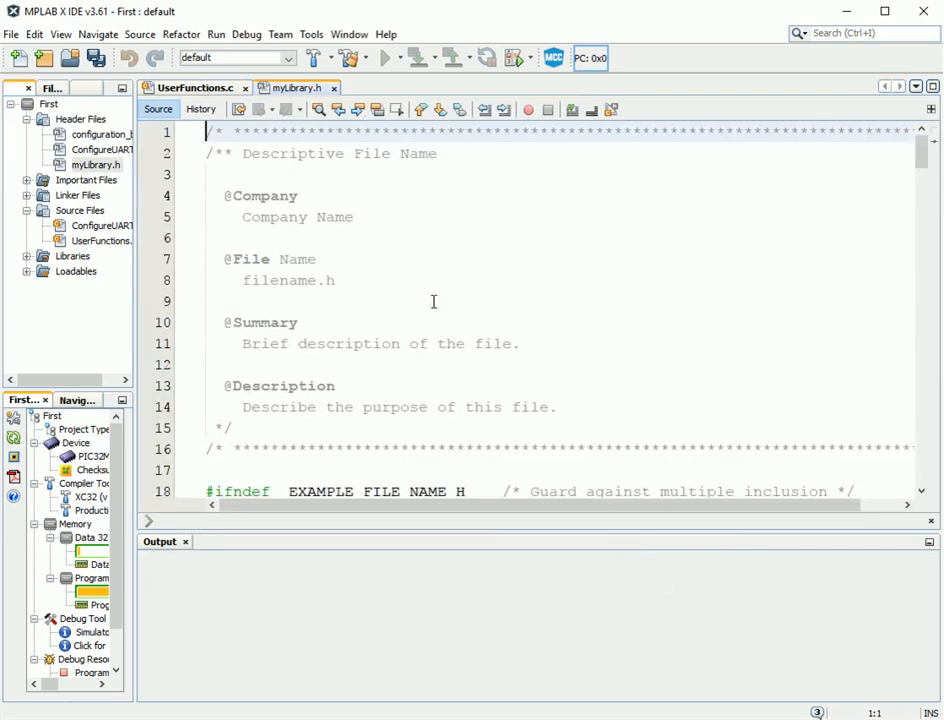
pyautogui.scroll(-3)
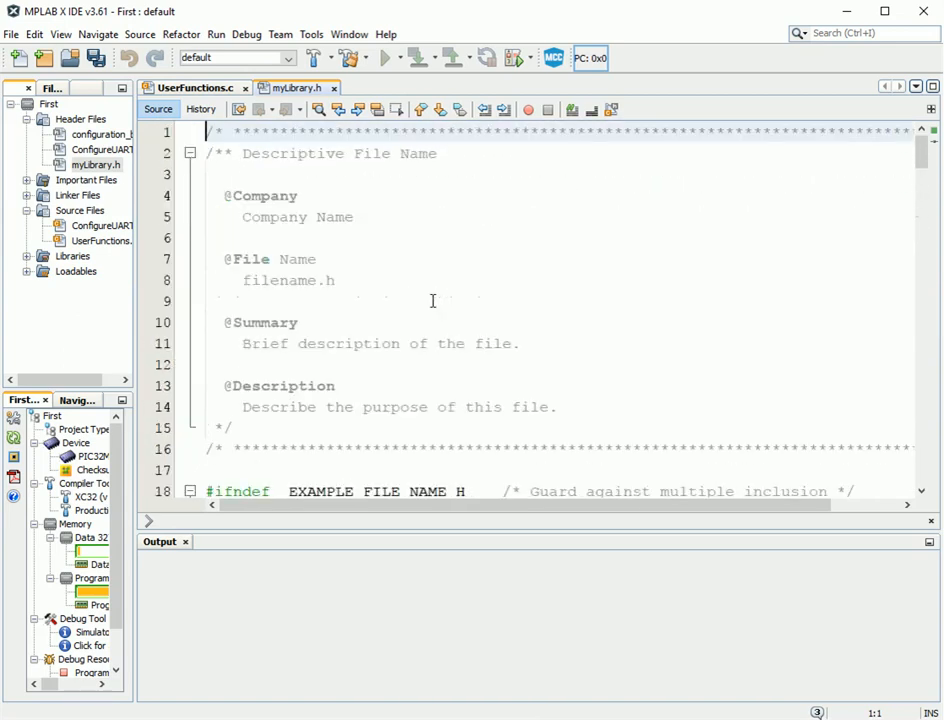
pyautogui.scroll(-3)
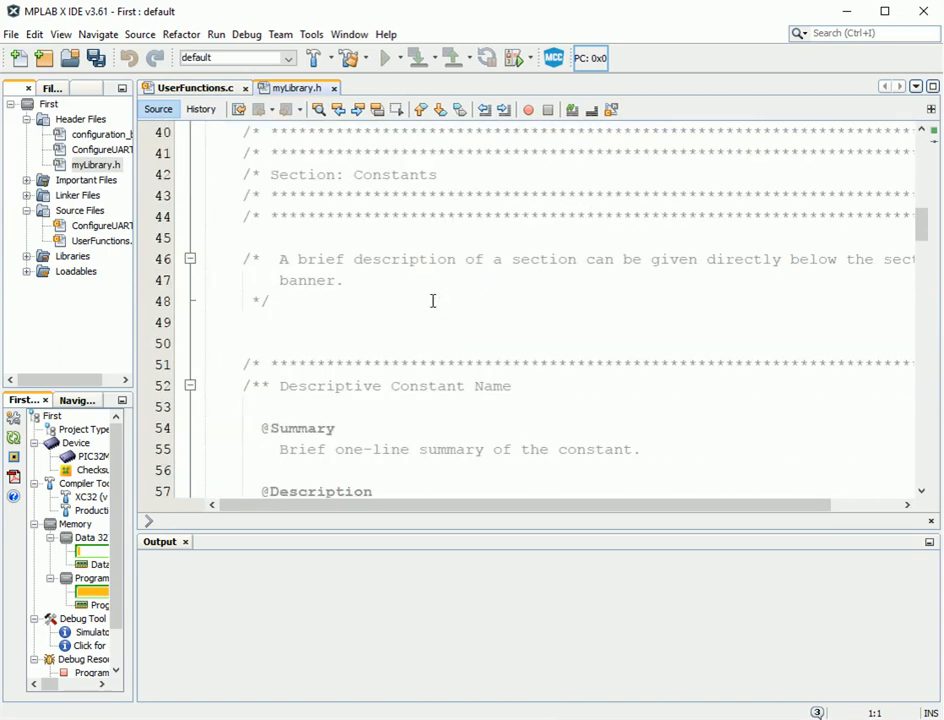
pyautogui.scroll(-3)
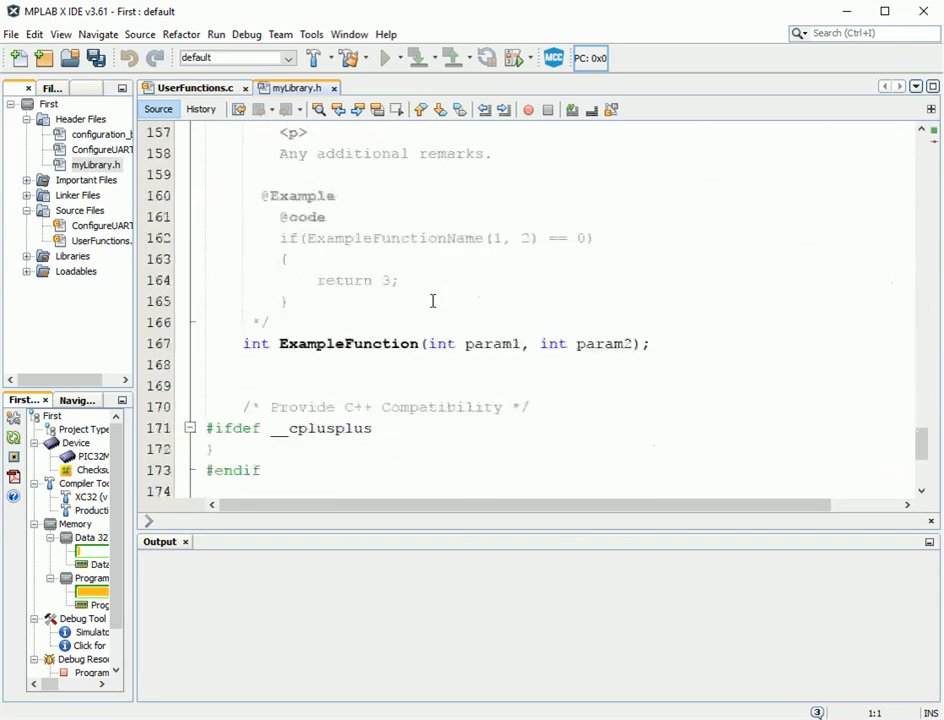
pyautogui.scroll(-3)
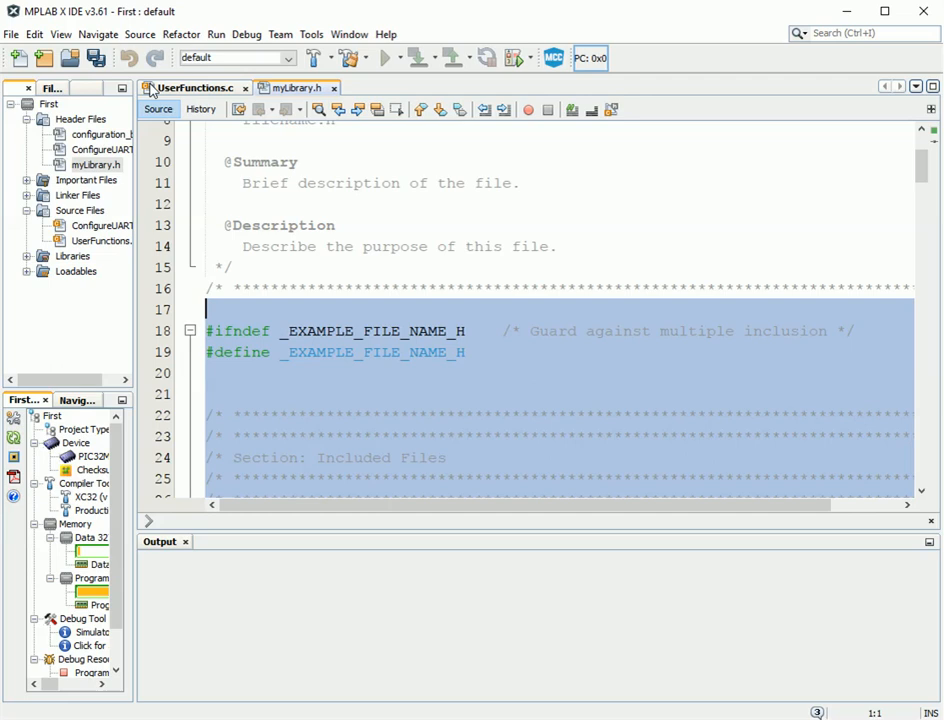
pyautogui.scroll(3)
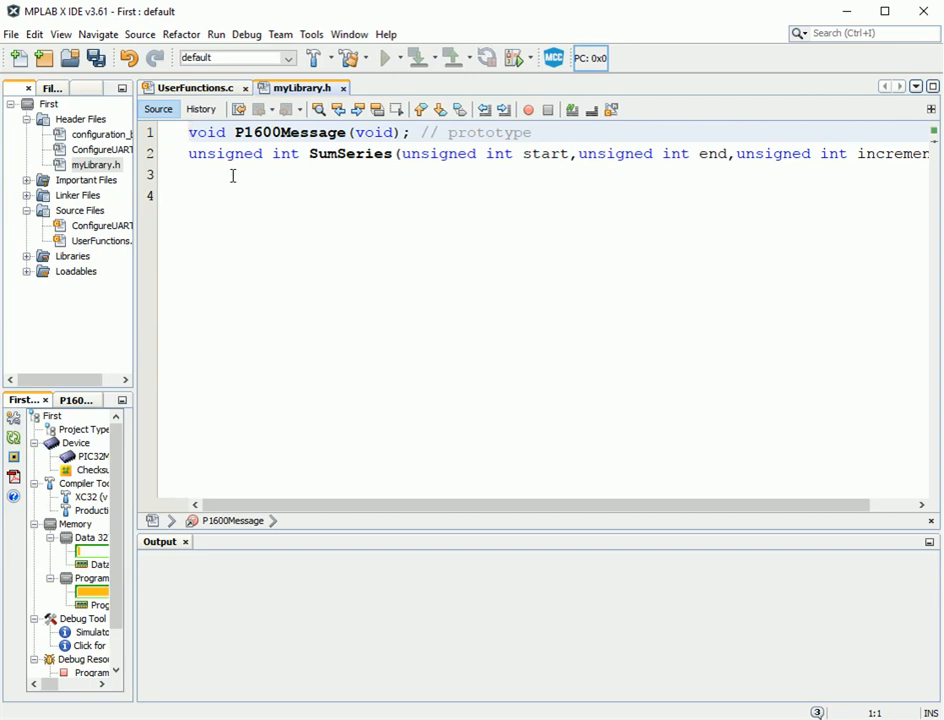
# In UserFunctions.c, add #include "myLibrary.h" below the existing include lines.
pyautogui.click(189, 132)
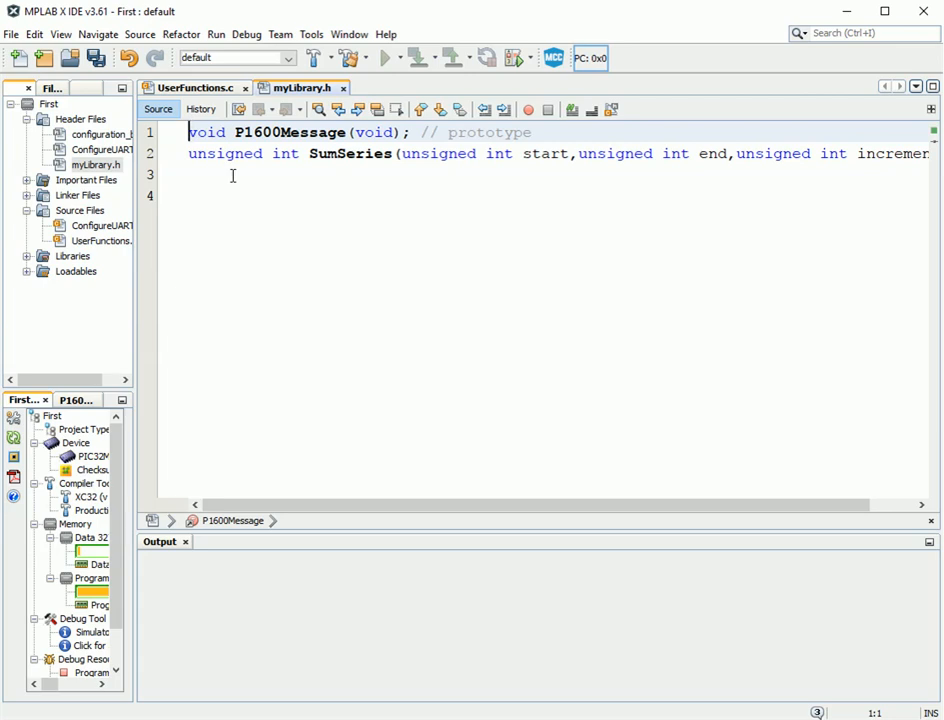
pyautogui.click(190, 88)
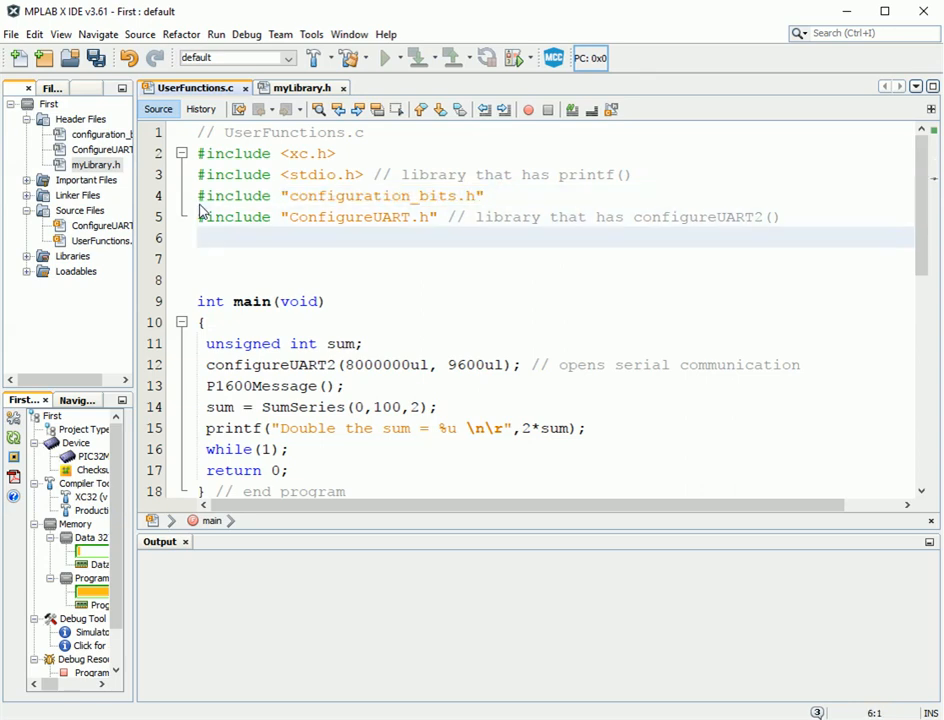
pyautogui.write('#include "configuration_bits.h"')
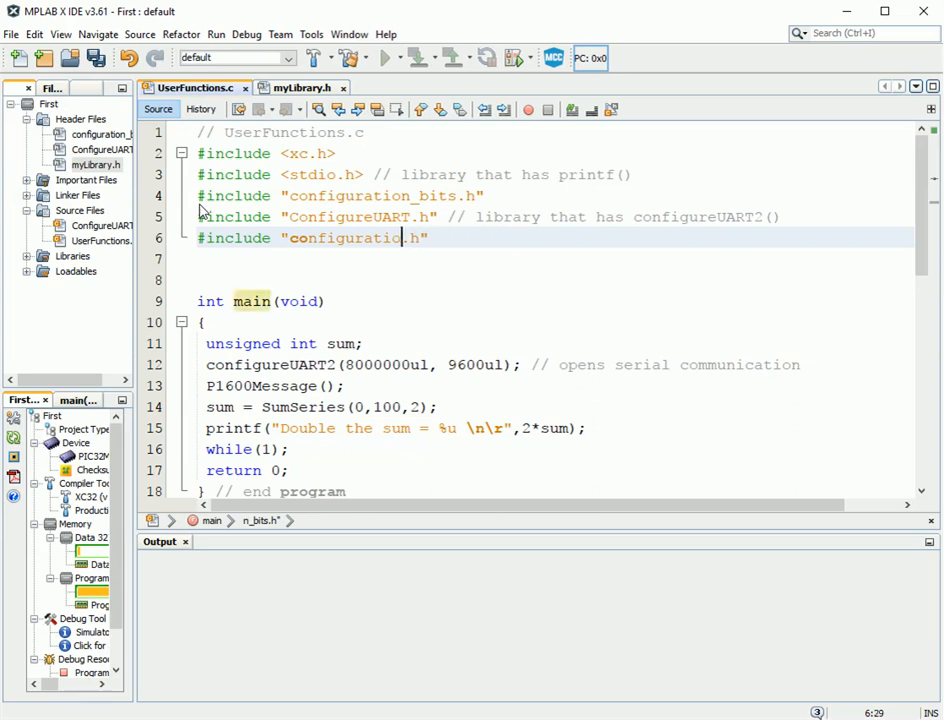
pyautogui.press('BackSpace')
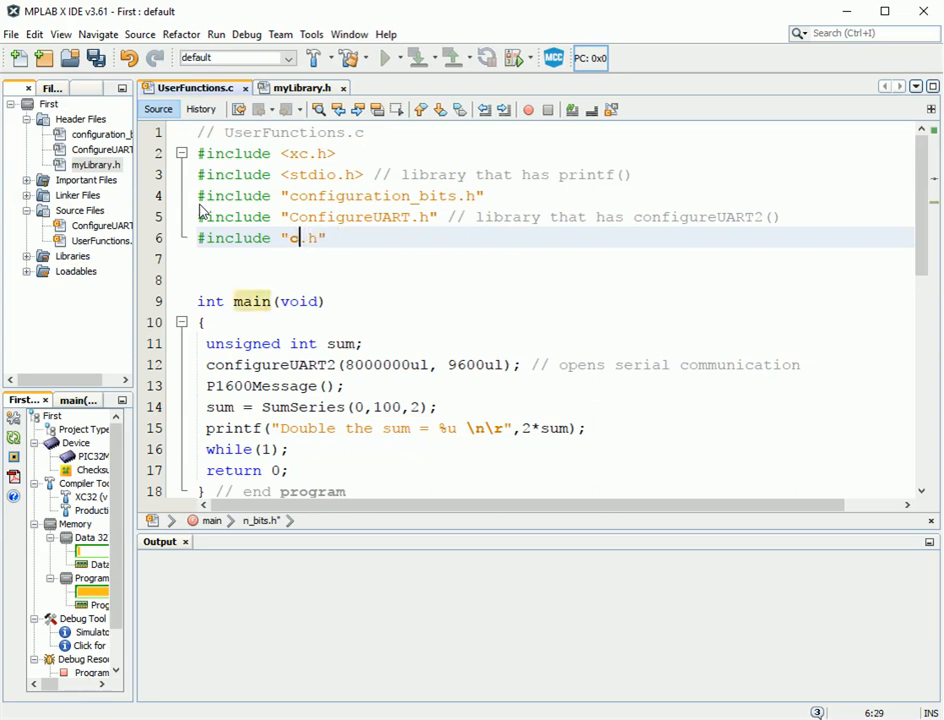
pyautogui.write('my')
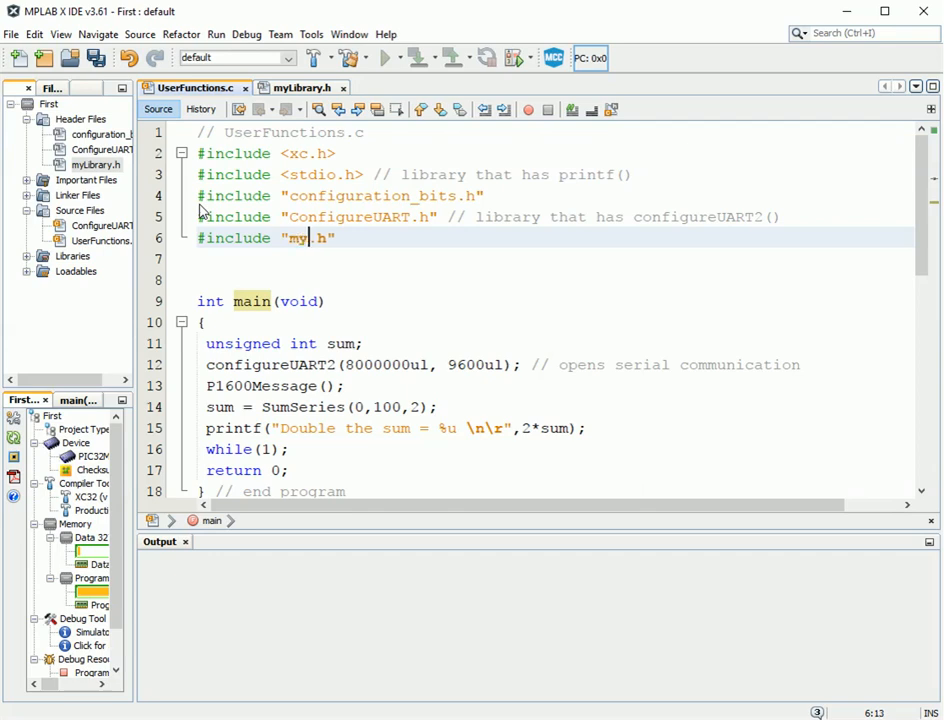
pyautogui.write('Library')
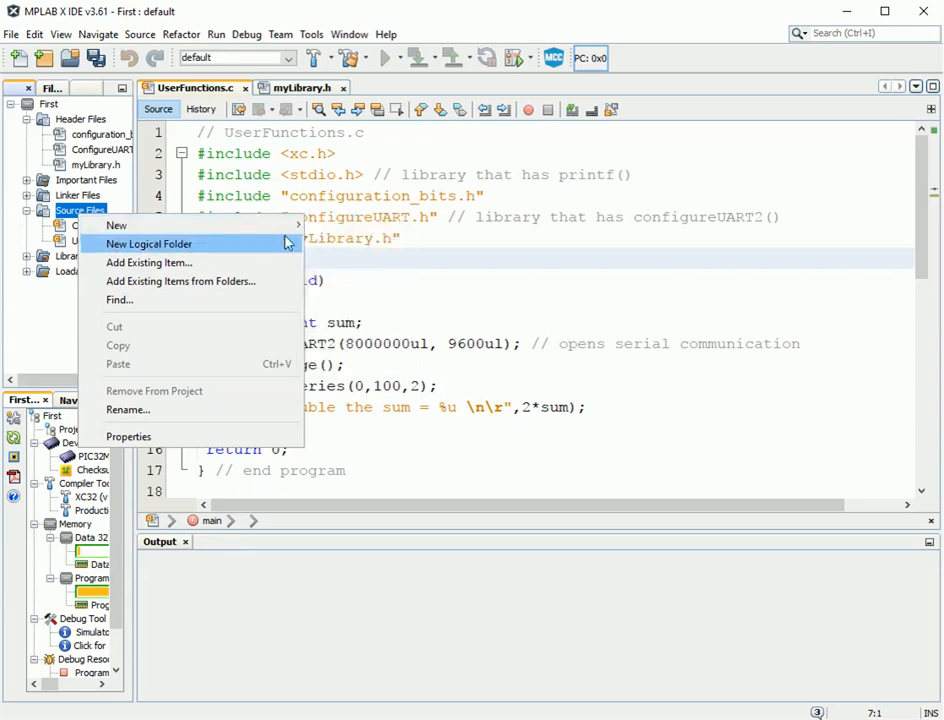
pyautogui.moveTo(117, 225)
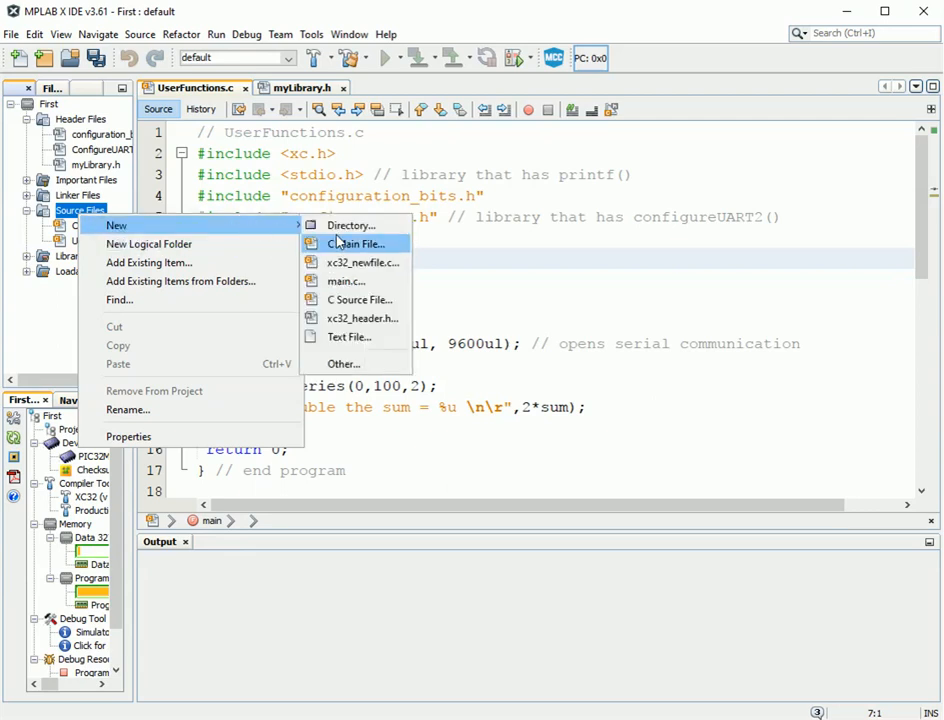
# Create an empty C source file named myLibrary.c under Source Files.
pyautogui.click(358, 244)
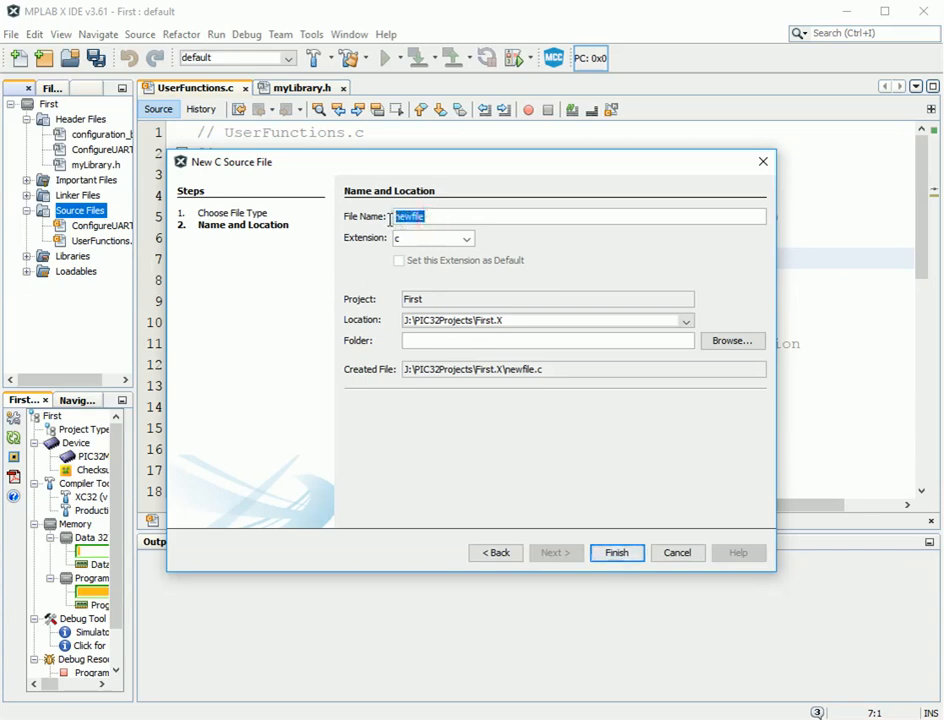
pyautogui.write('my')
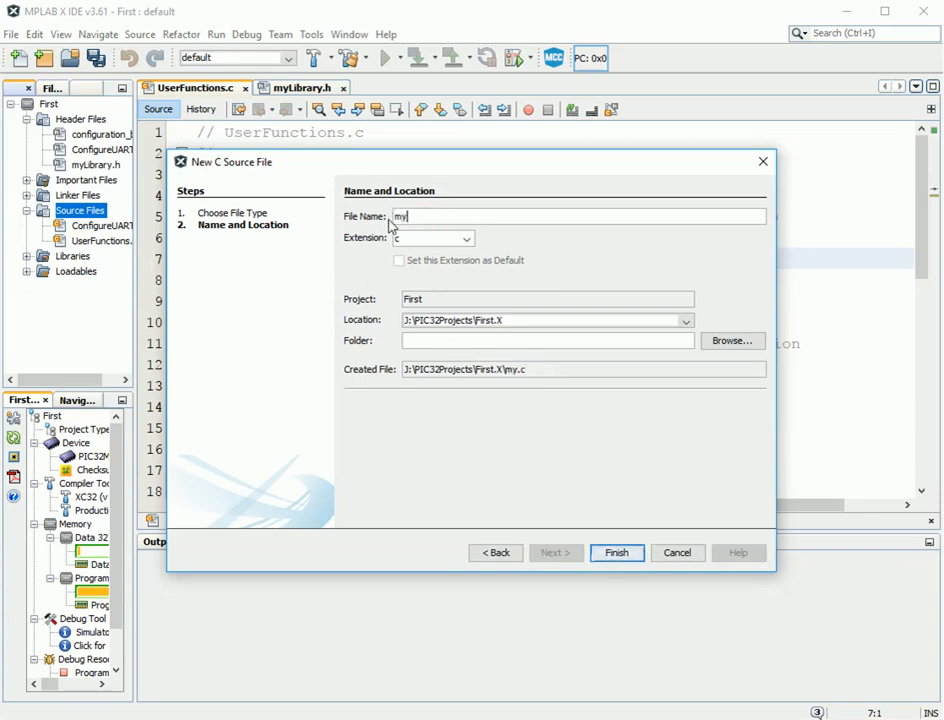
pyautogui.write('Library')
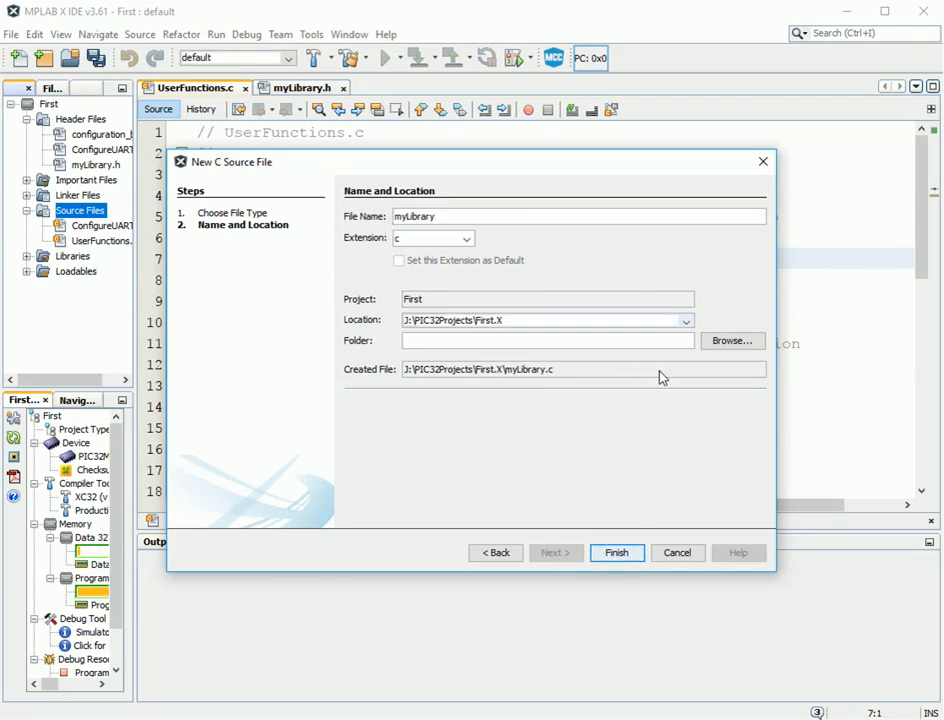
pyautogui.click(616, 552)
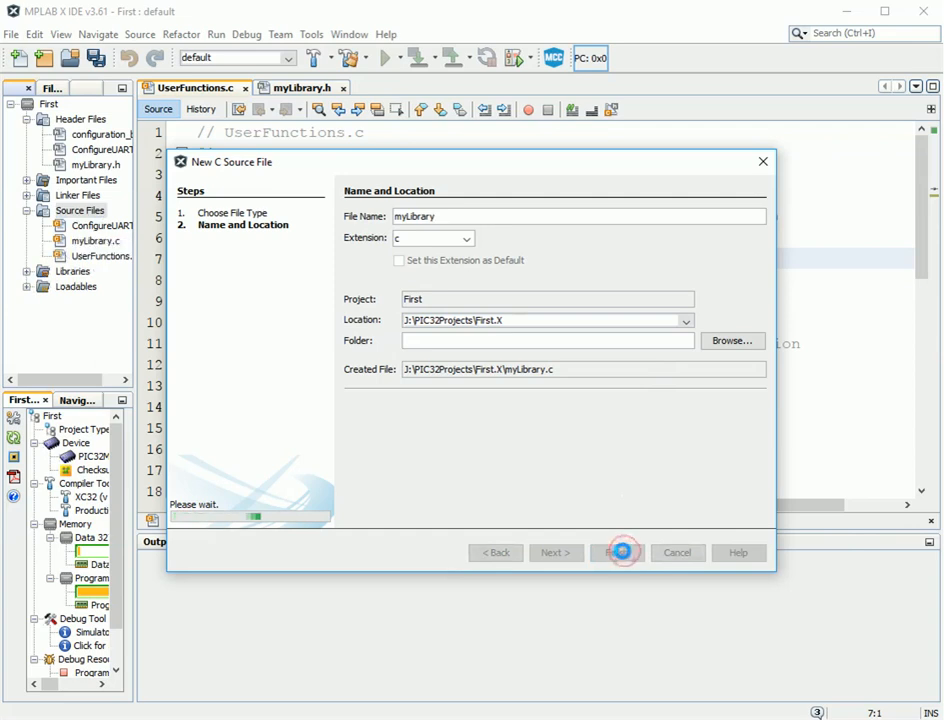
pyautogui.click(617, 552)
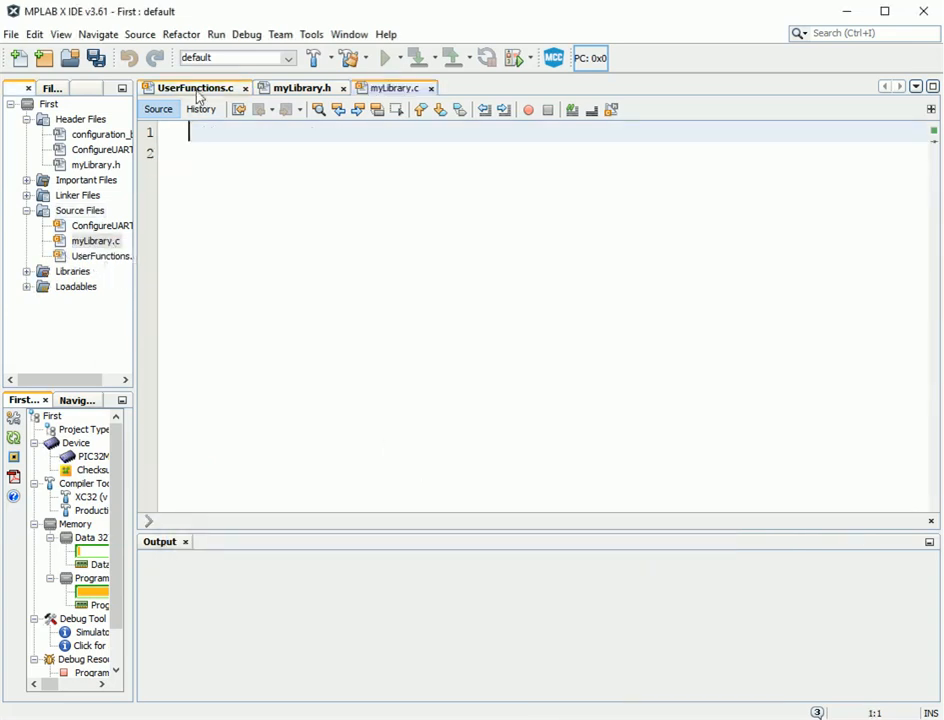
# Cut the P1600Message and SumSeries definitions from UserFunctions.c and paste them into myLibrary.c.
pyautogui.click(193, 88)
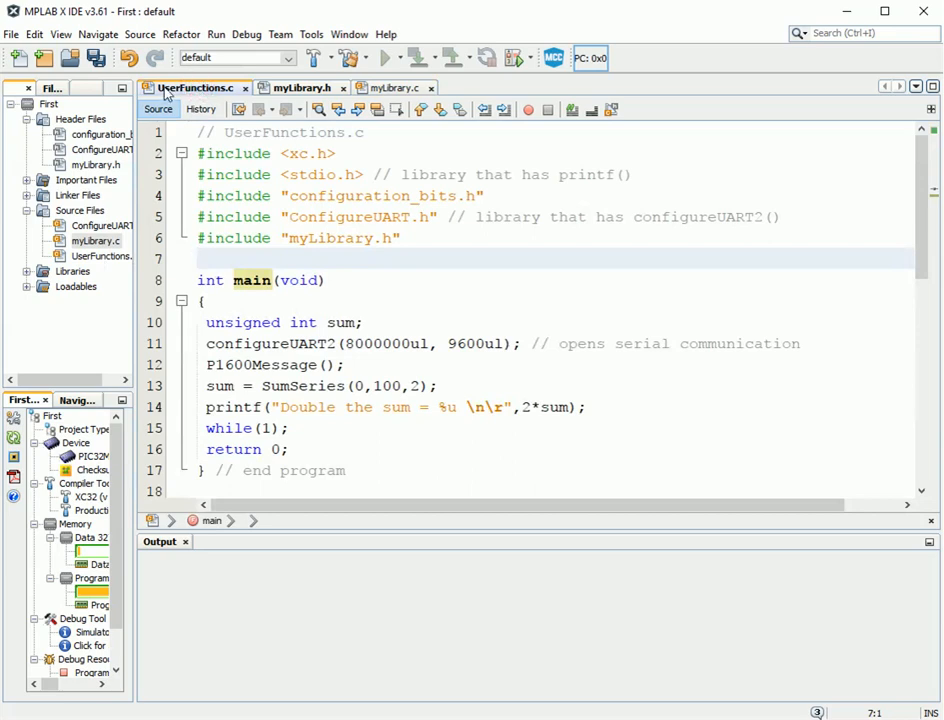
pyautogui.scroll(-3)
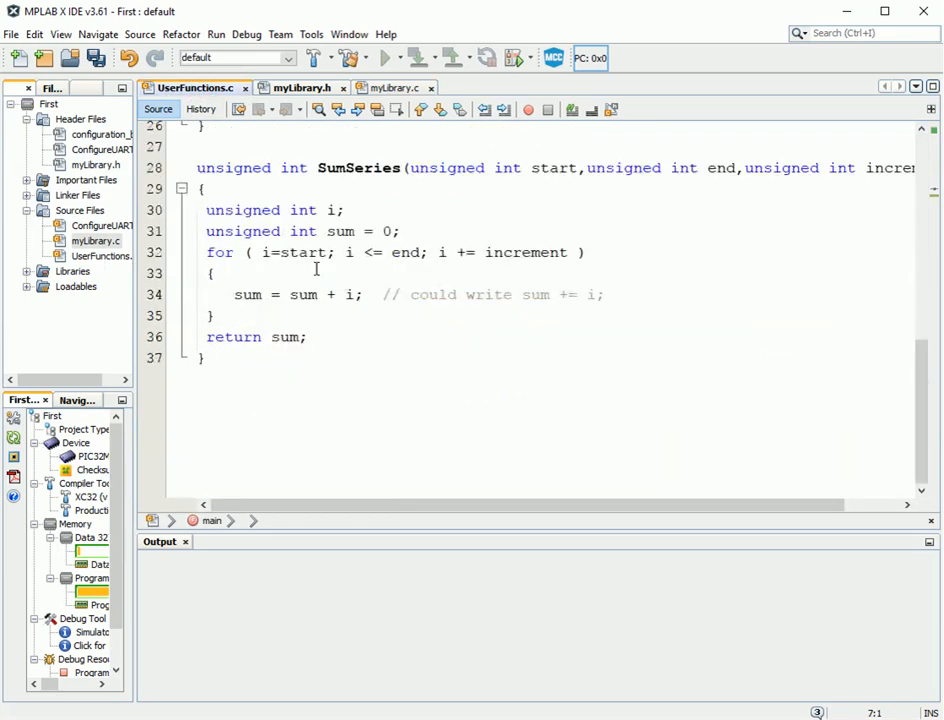
pyautogui.scroll(3)
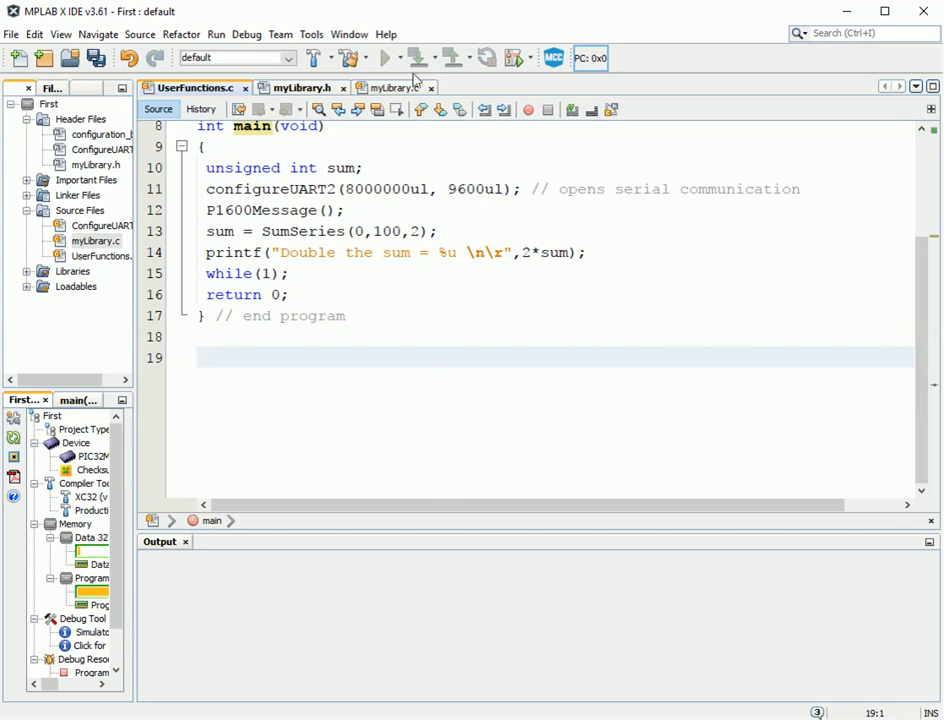
pyautogui.click(390, 88)
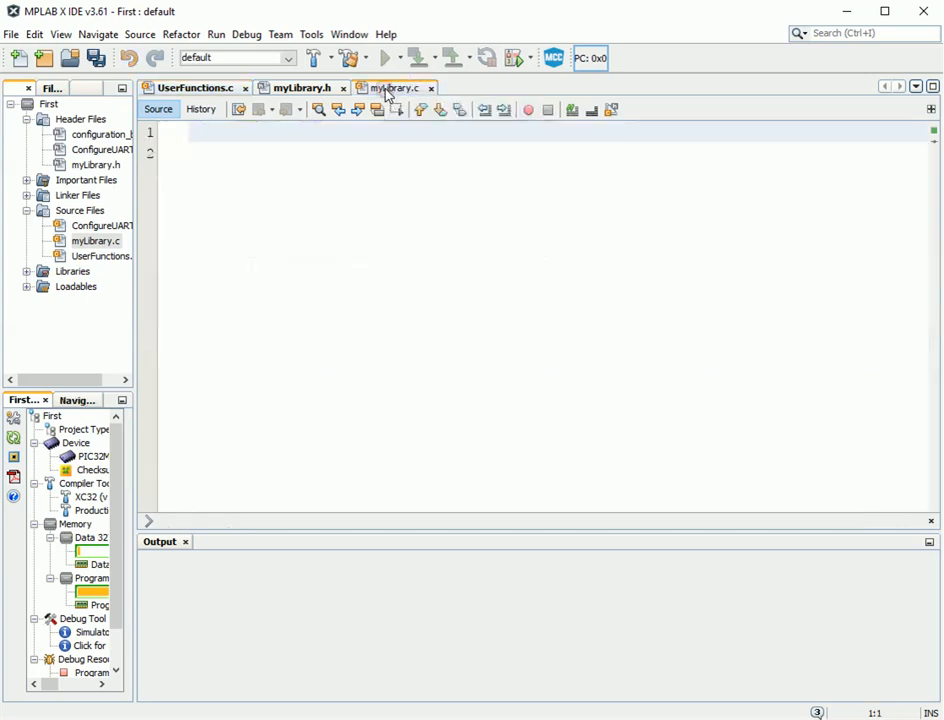
pyautogui.click(398, 88)
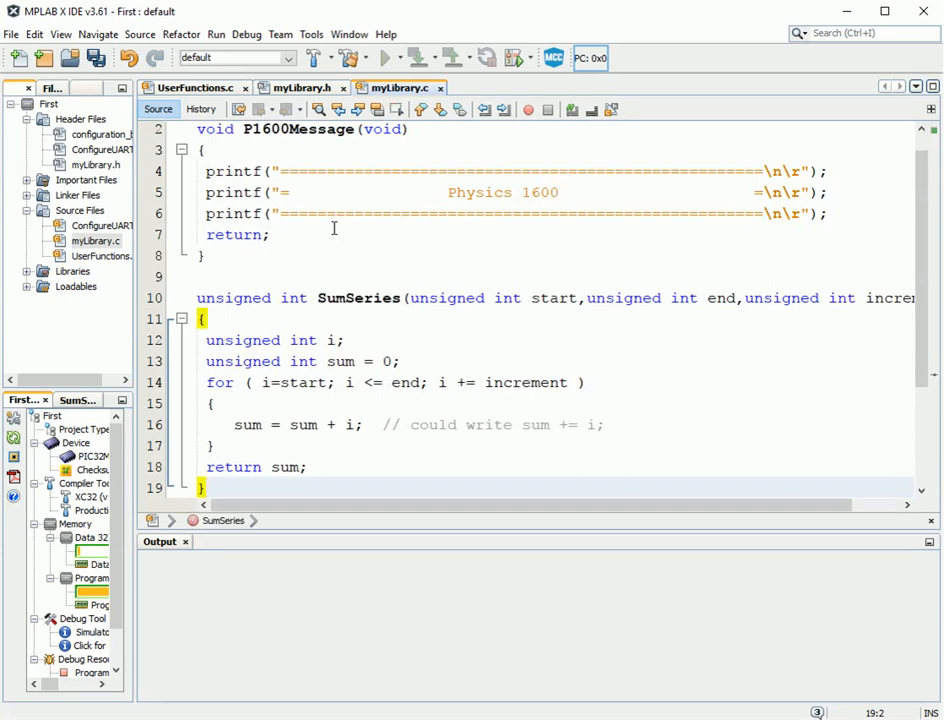
pyautogui.scroll(3)
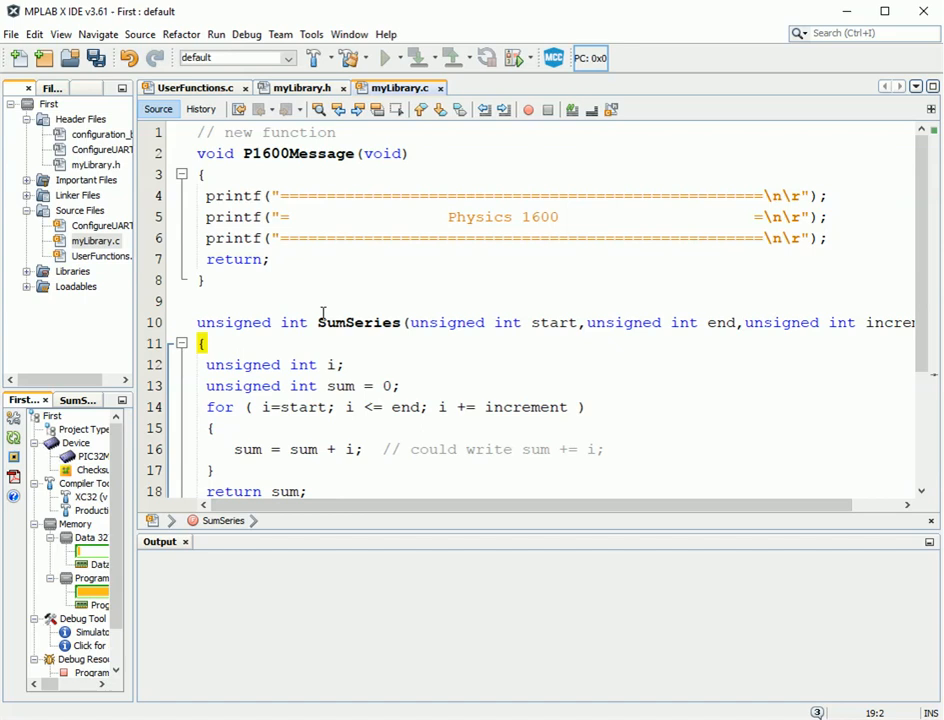
pyautogui.moveTo(162, 147)
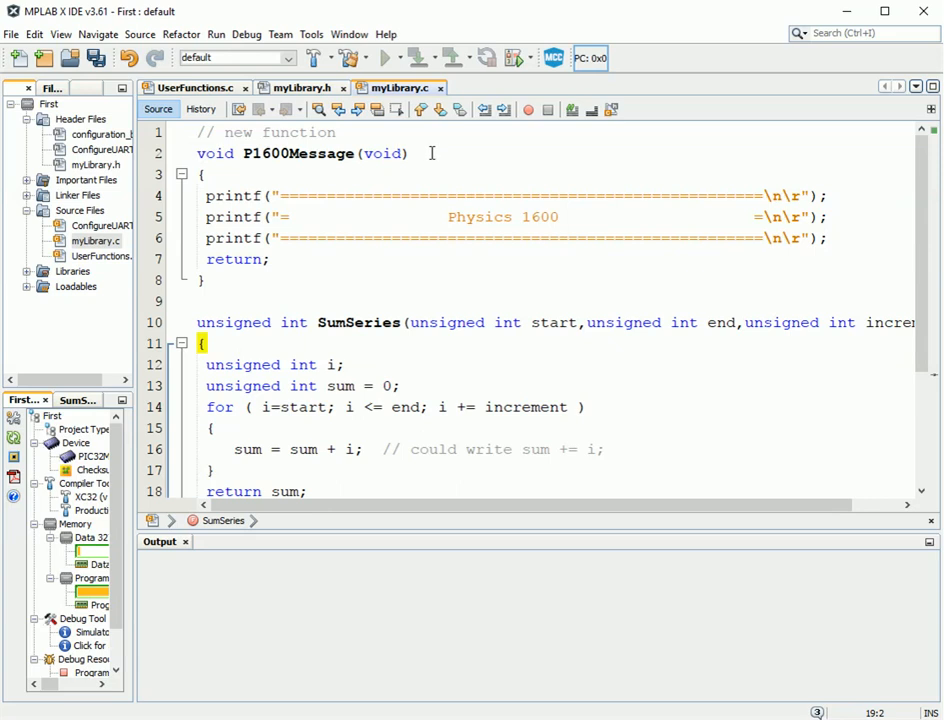
pyautogui.moveTo(378, 364)
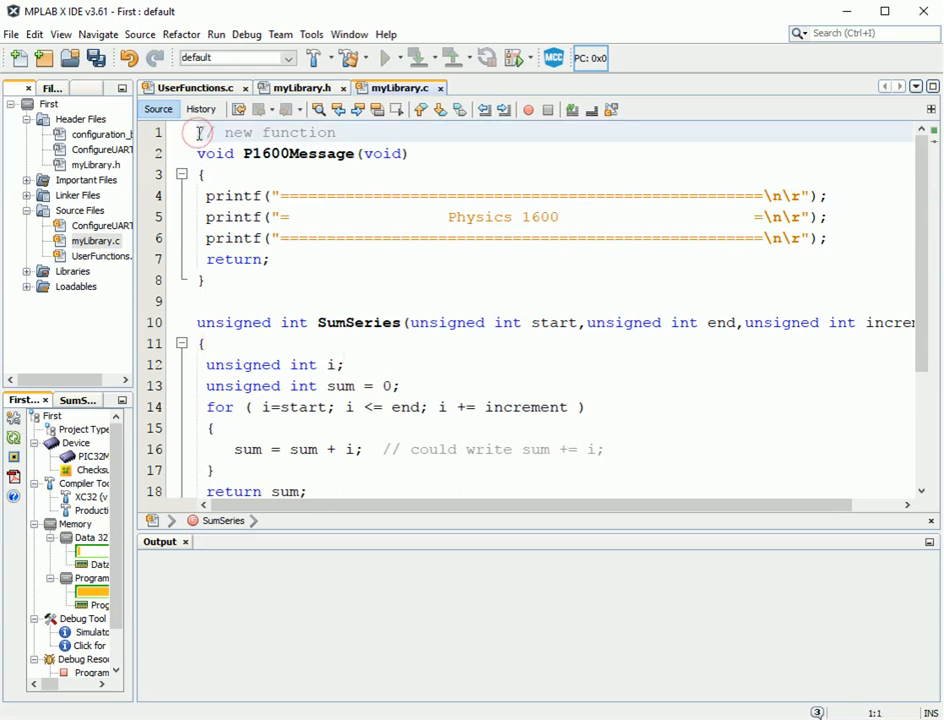
# Insert #include "myLibrary.h" as the first line of myLibrary.c.
pyautogui.press('Return')
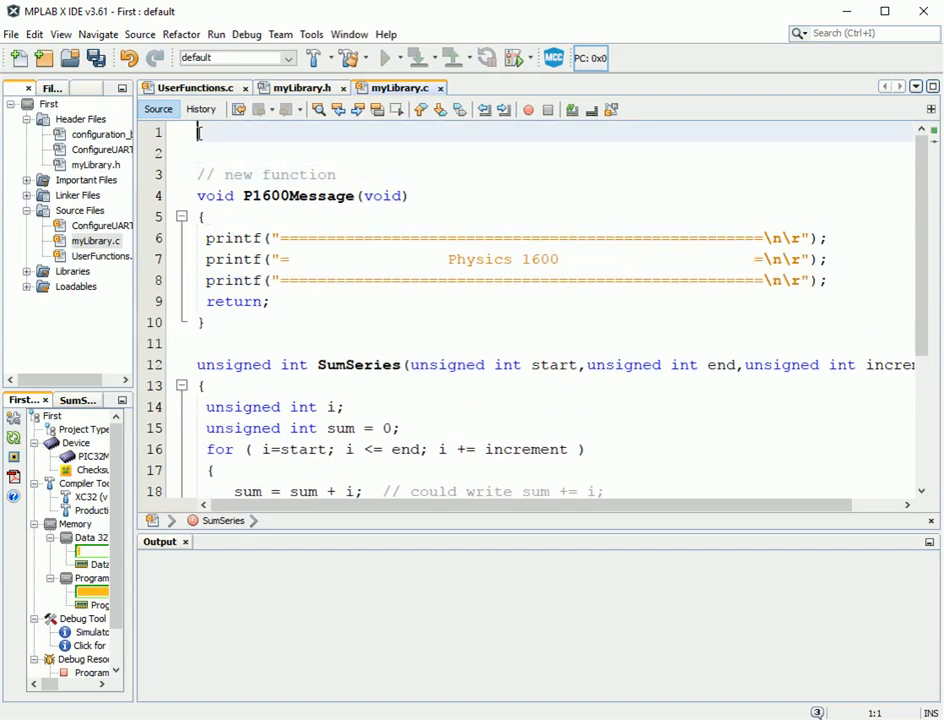
pyautogui.write('#include "myLinrary')
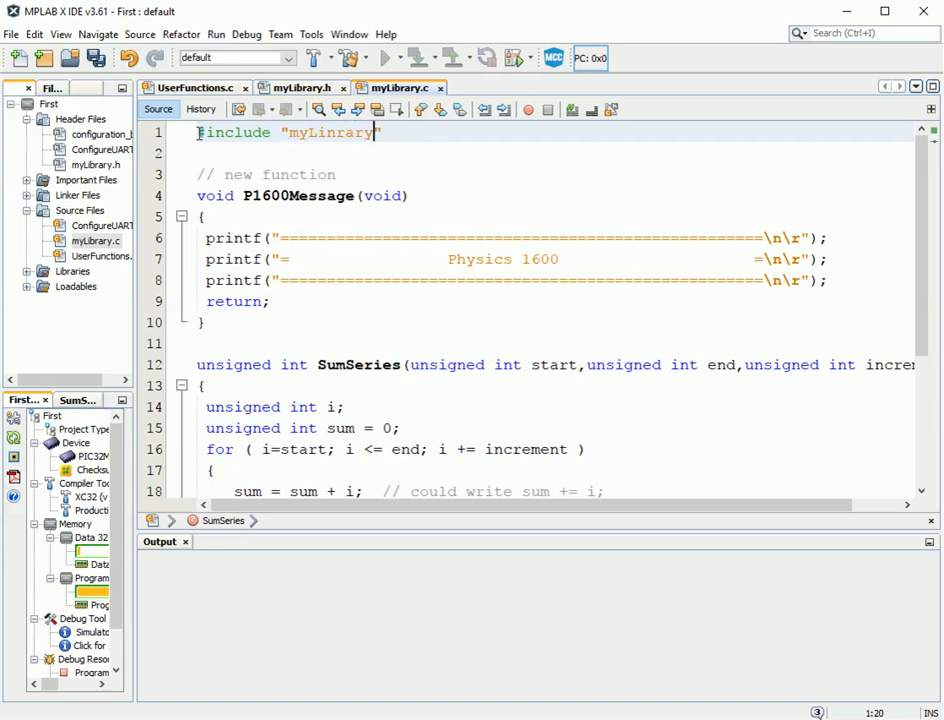
pyautogui.write('.h')
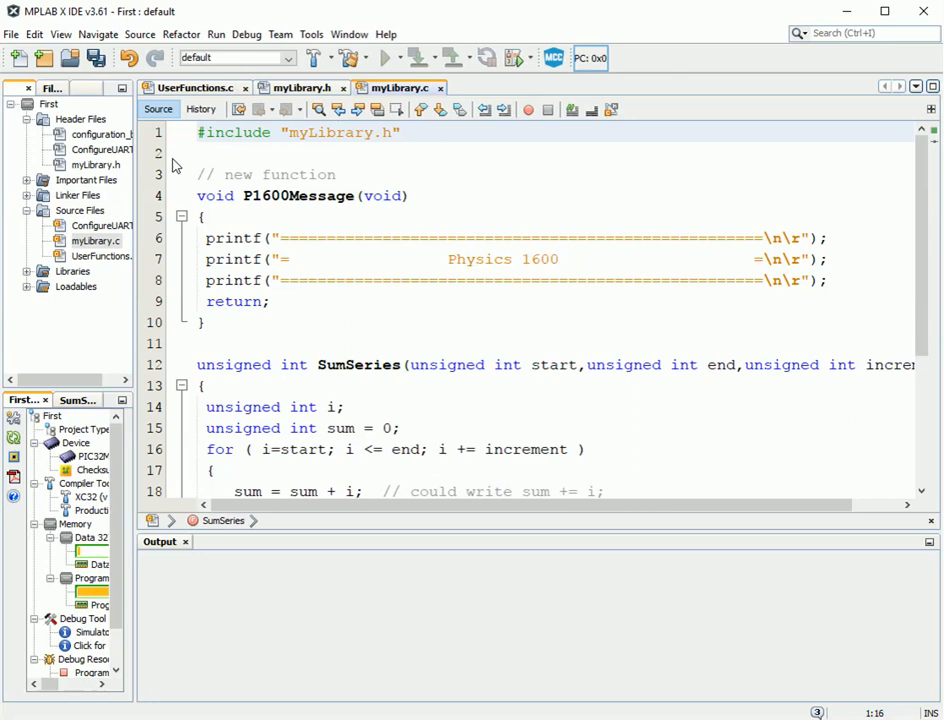
pyautogui.moveTo(255, 186)
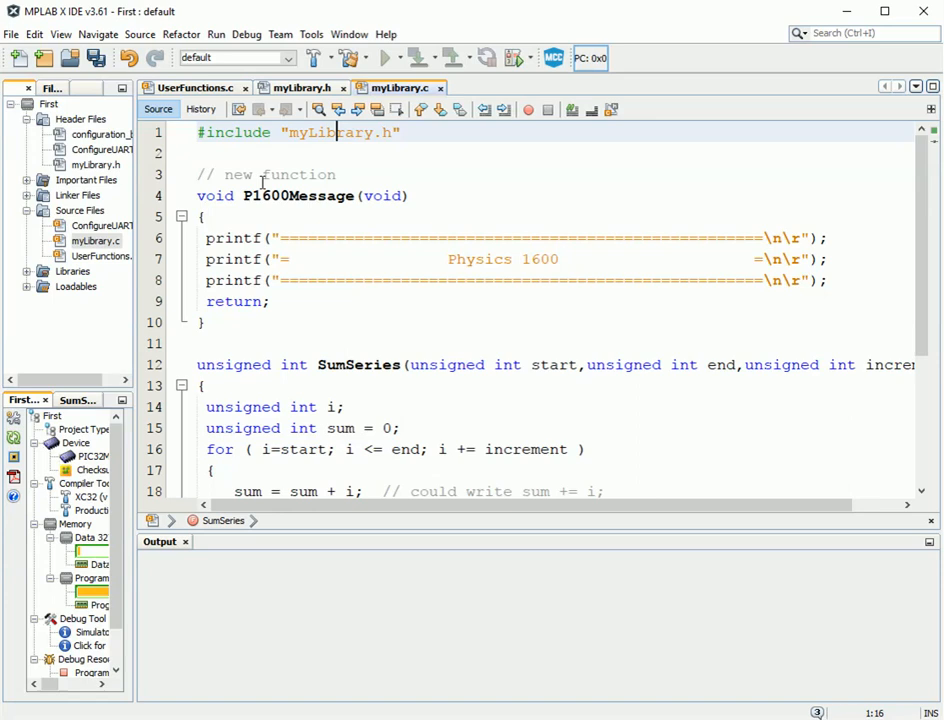
# Scroll through myLibrary.c and check the first printf call in P1600Message.
pyautogui.scroll(-3)
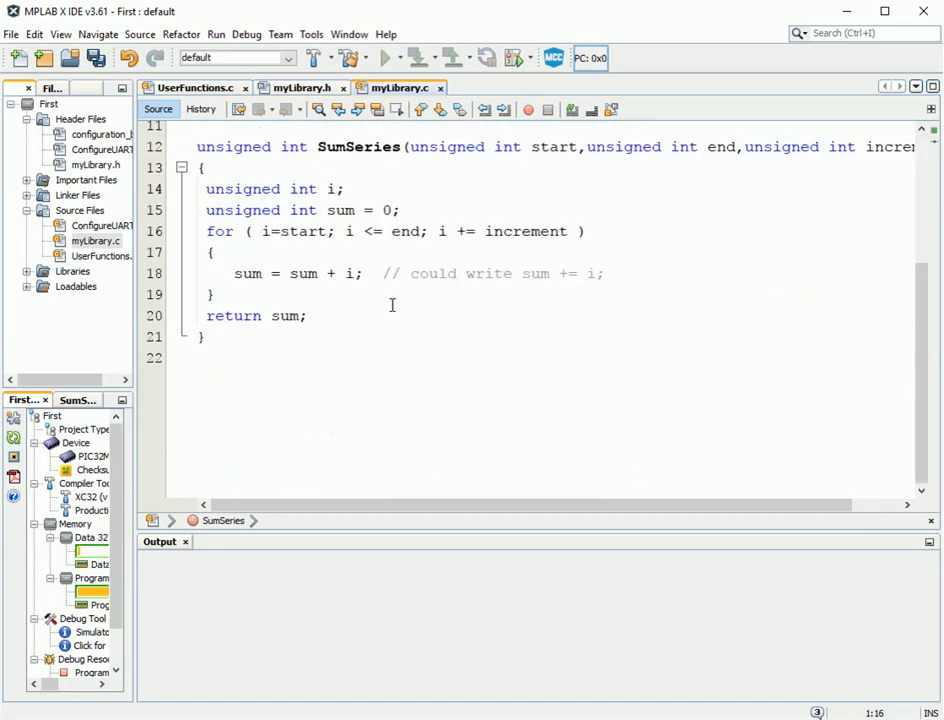
pyautogui.scroll(3)
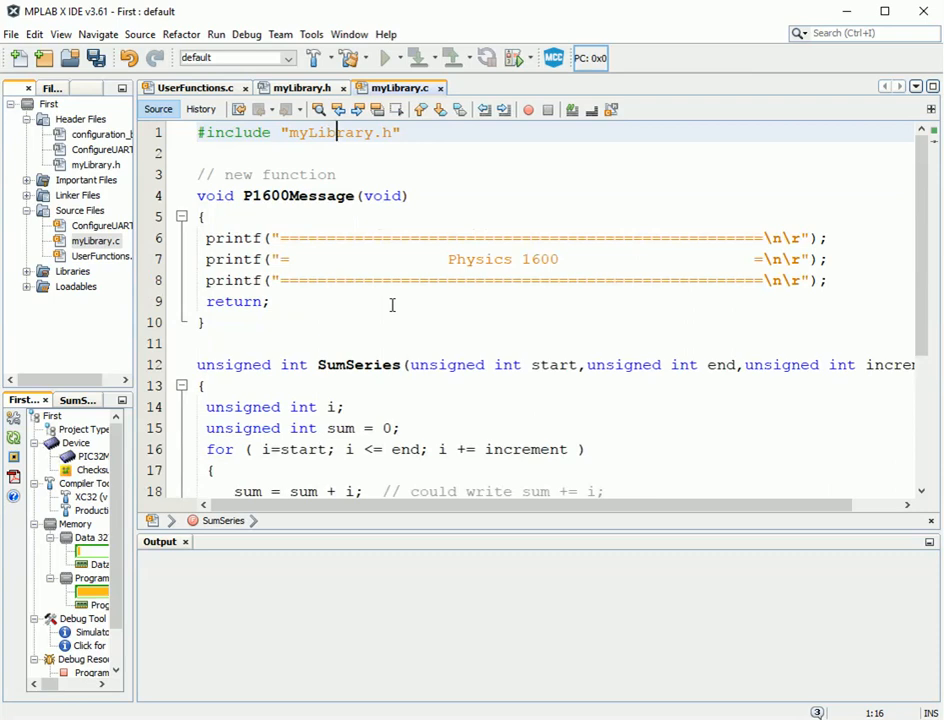
pyautogui.scroll(-3)
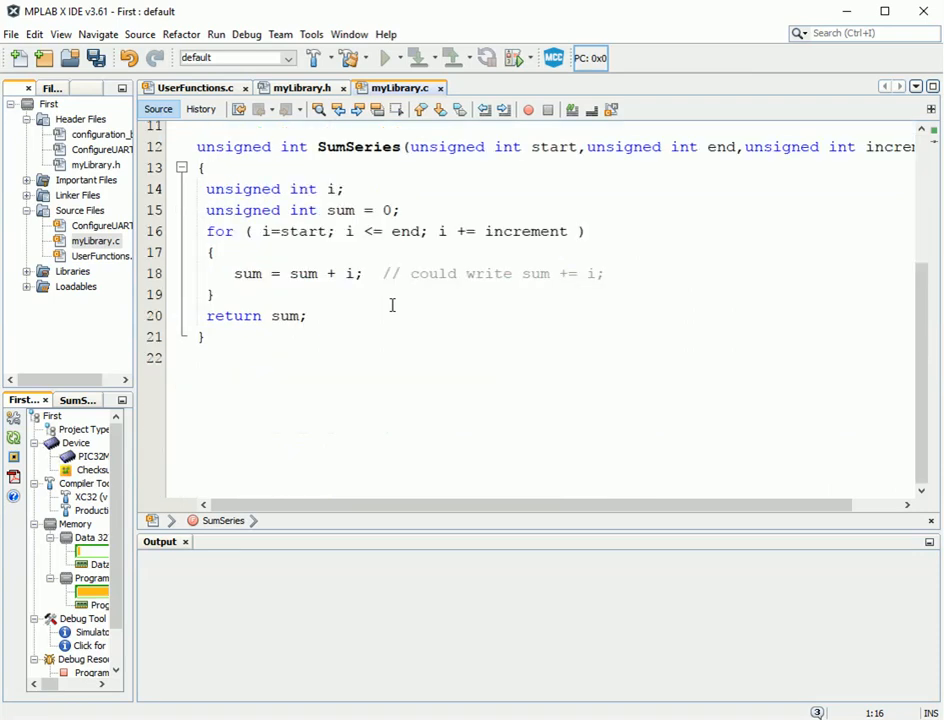
pyautogui.scroll(3)
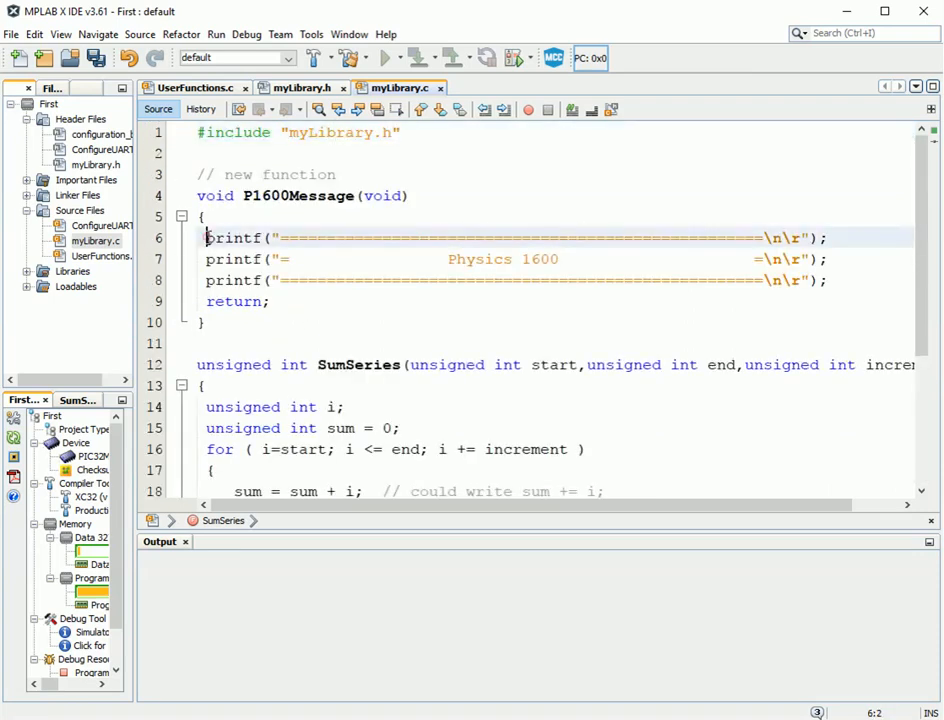
pyautogui.click(232, 238)
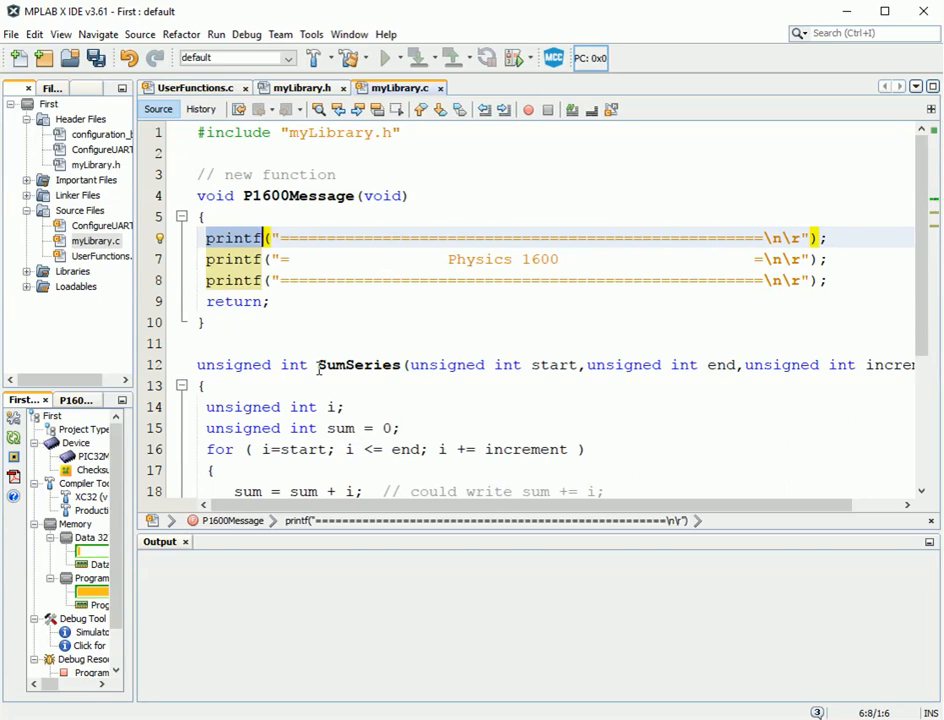
pyautogui.moveTo(415, 169)
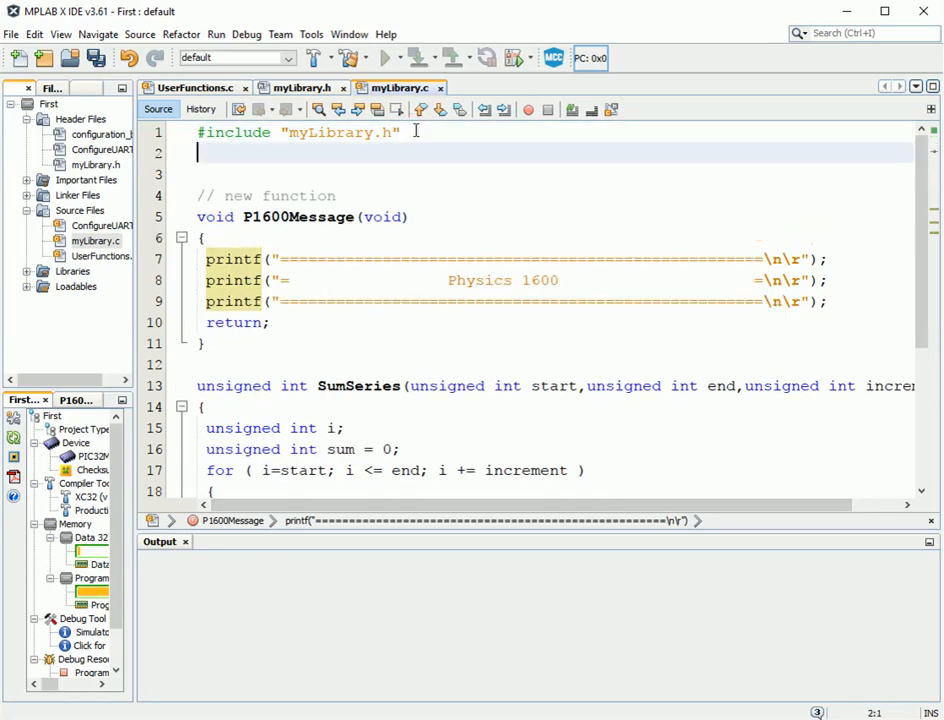
# Type #include <stdio.h> on line 2 of myLibrary.c to clear the printf warning.
pyautogui.write('#include')
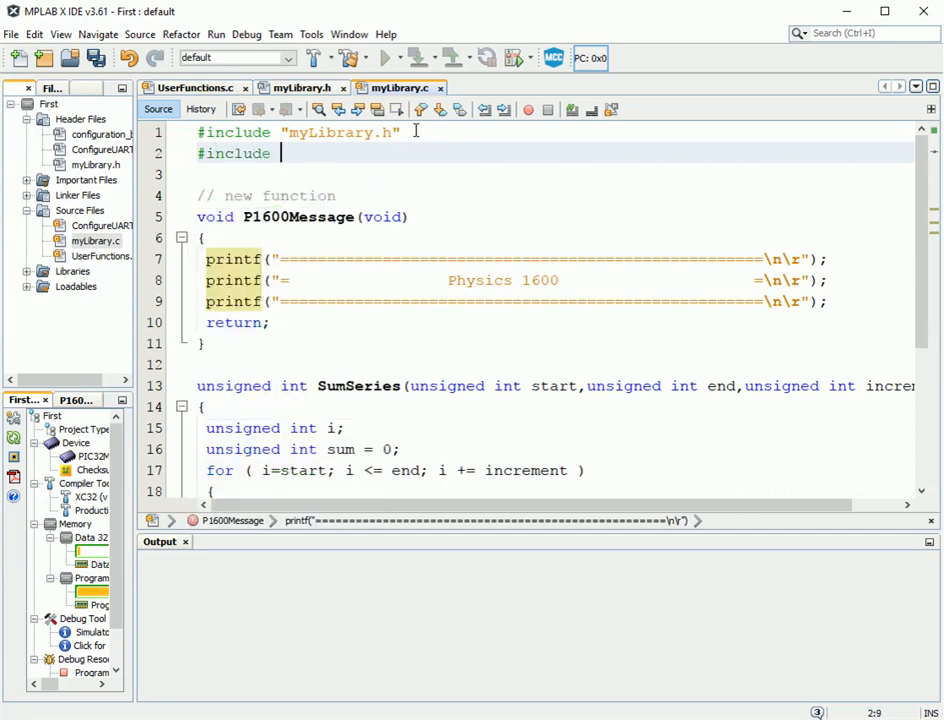
pyautogui.write('<std>')
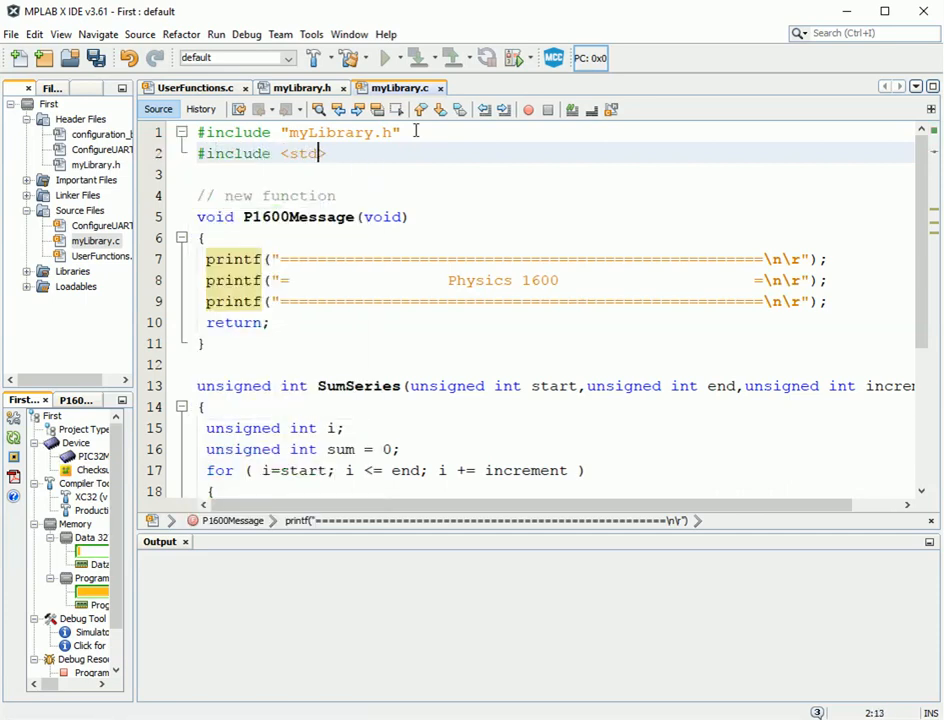
pyautogui.write('io.h>')
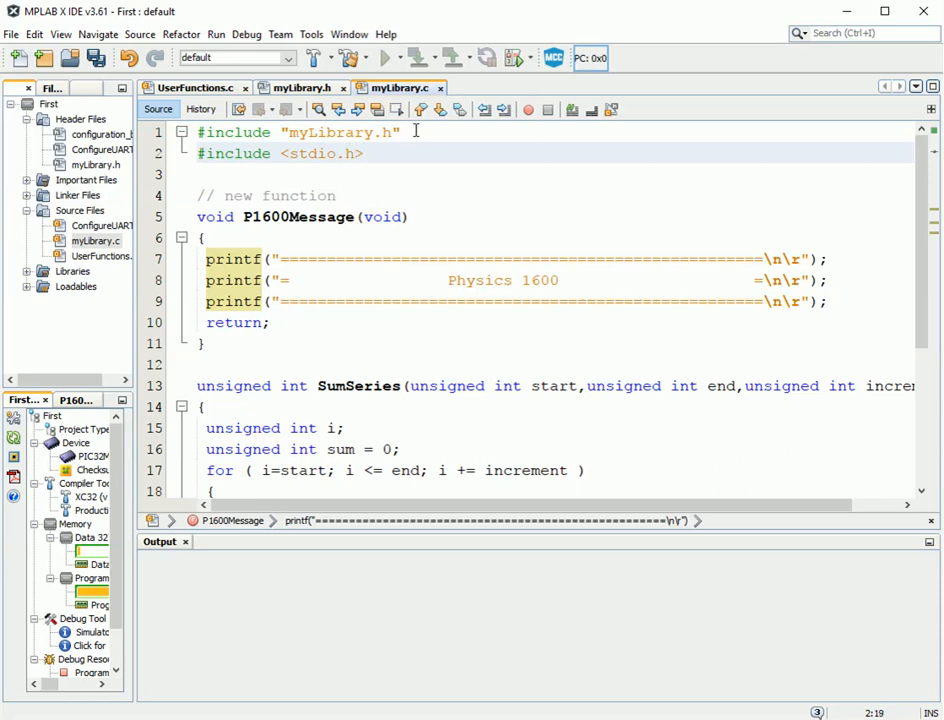
pyautogui.click(365, 153)
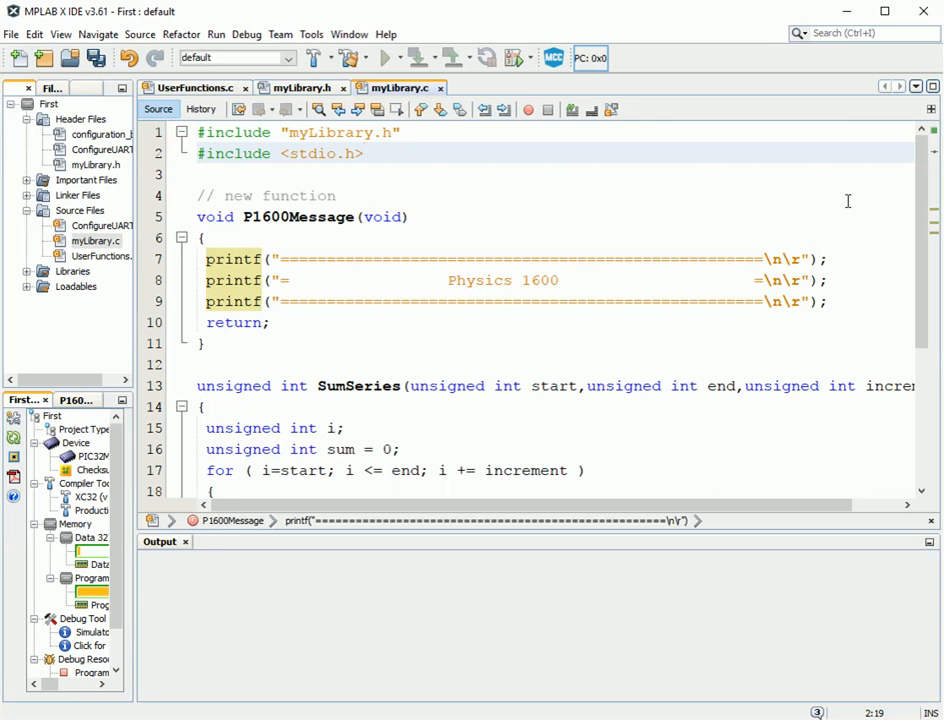
pyautogui.click(366, 153)
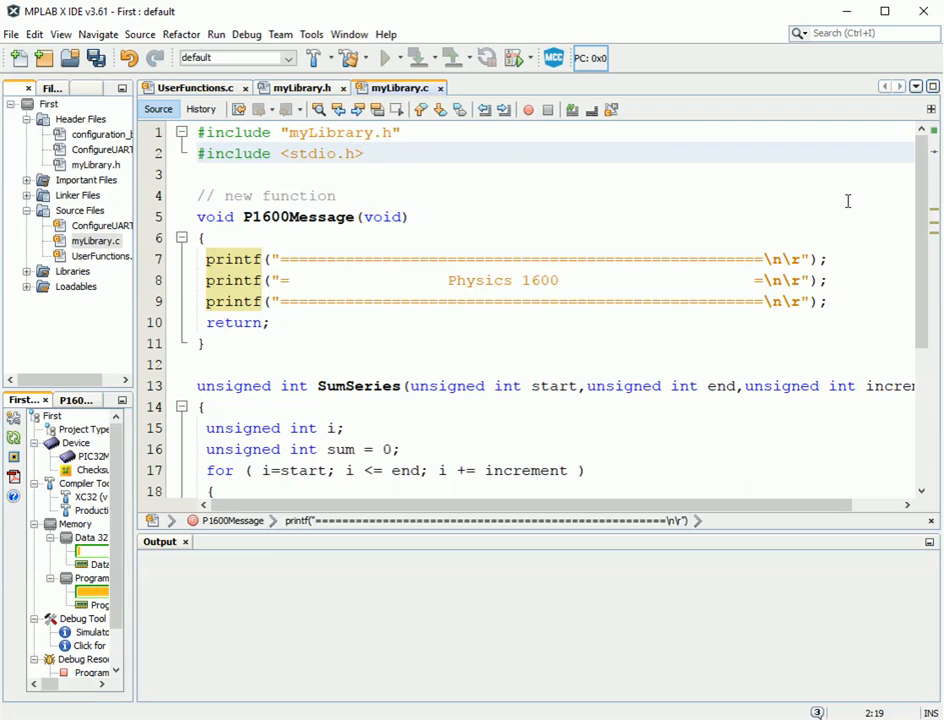
pyautogui.moveTo(540, 84)
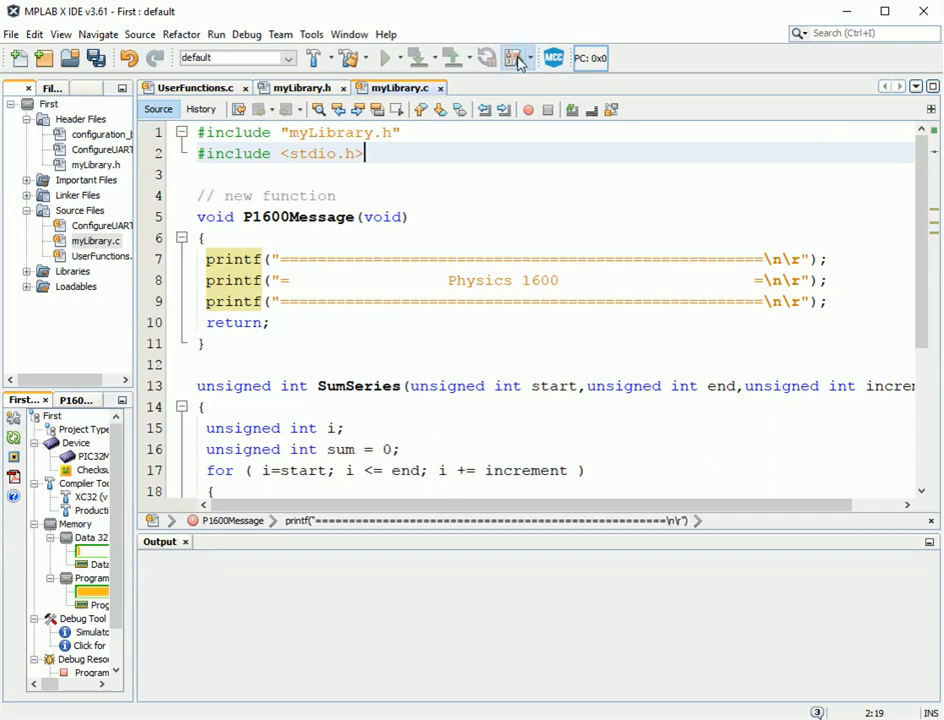
# Use Debug Main Project to save, build, and run the project in the simulator.
pyautogui.click(516, 57)
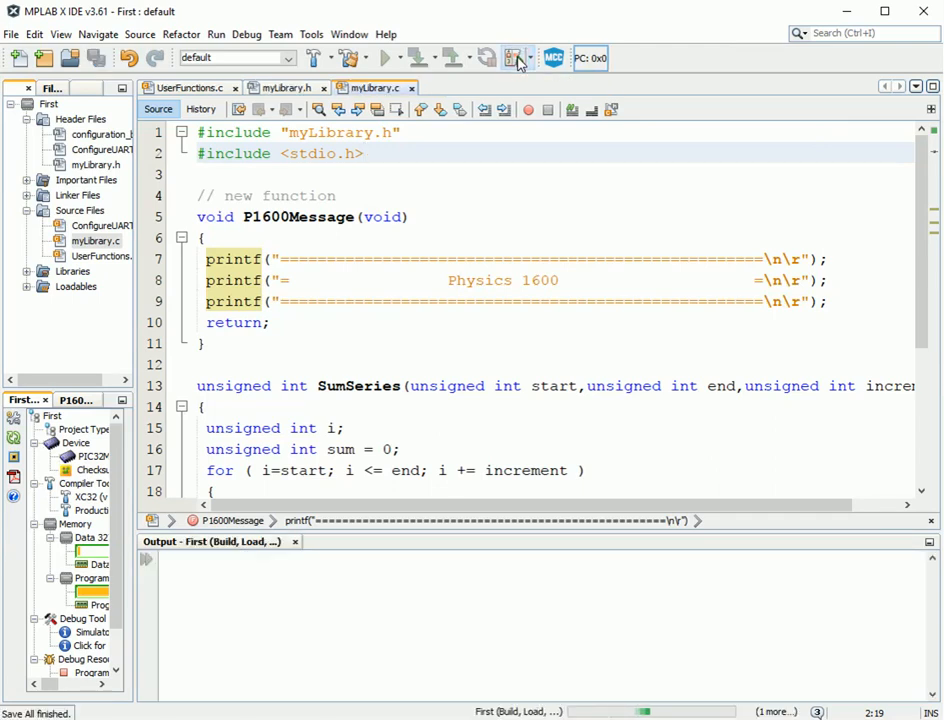
pyautogui.click(517, 57)
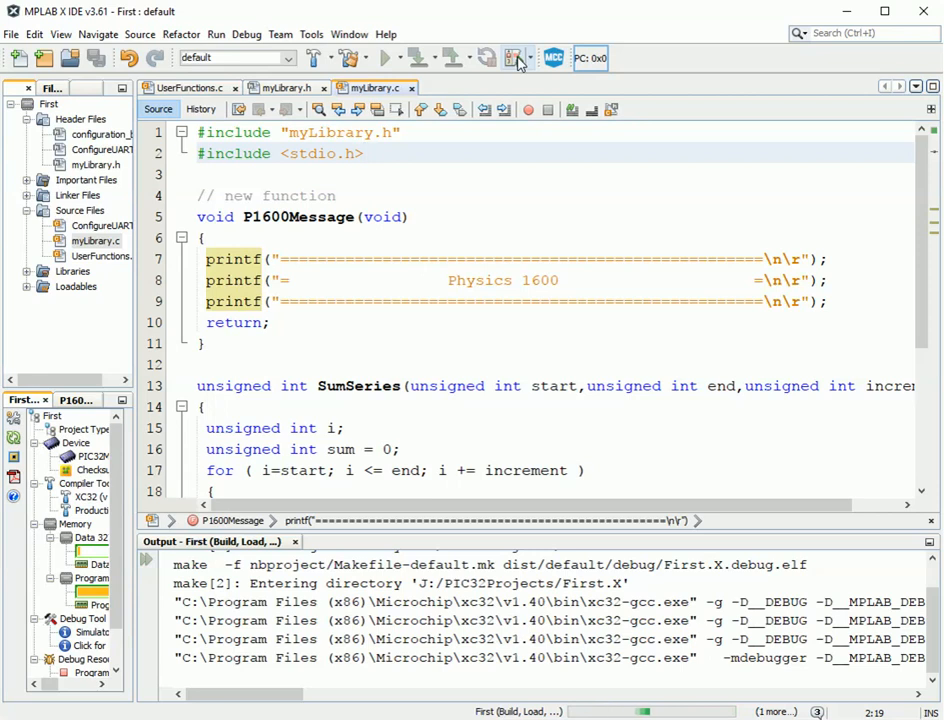
pyautogui.click(518, 57)
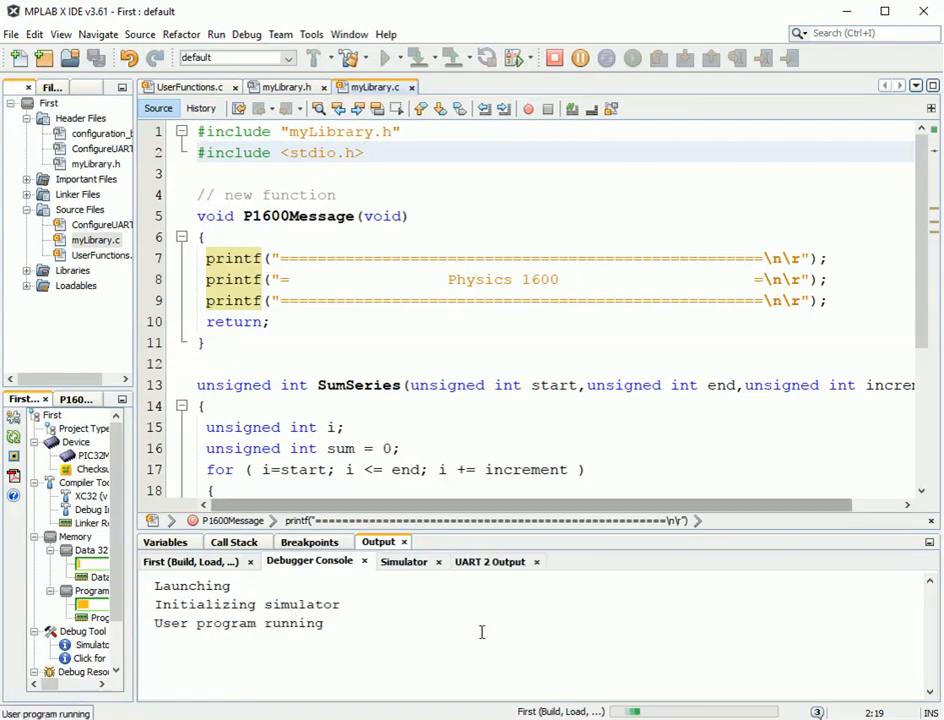
# Check the UART 2 output for the Physics 1600 banner and 'Double the sum = 5100', then stop debugging.
pyautogui.click(490, 561)
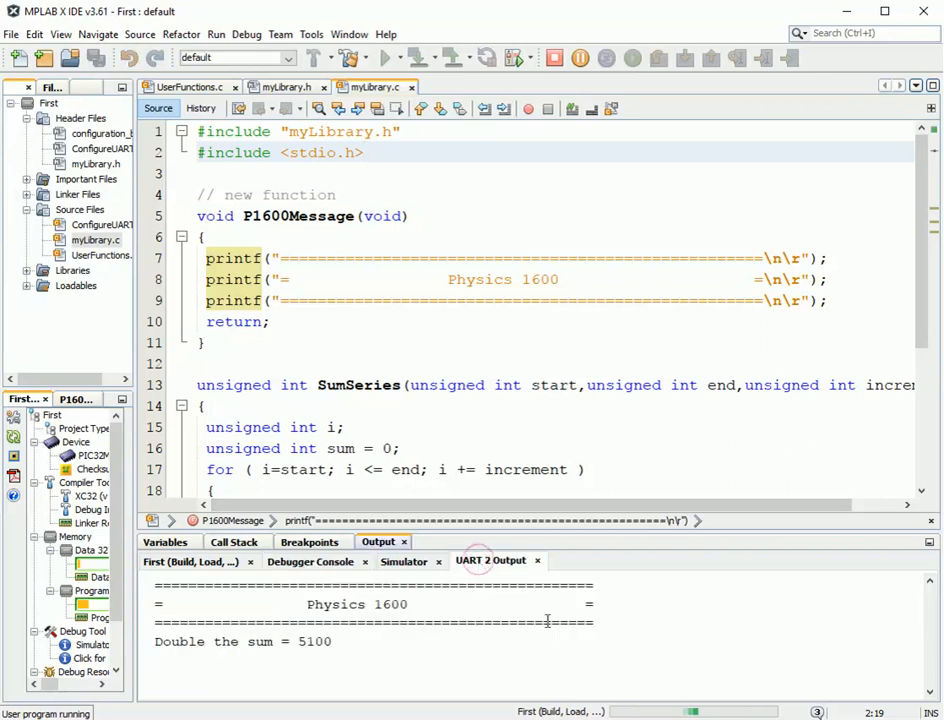
pyautogui.moveTo(689, 610)
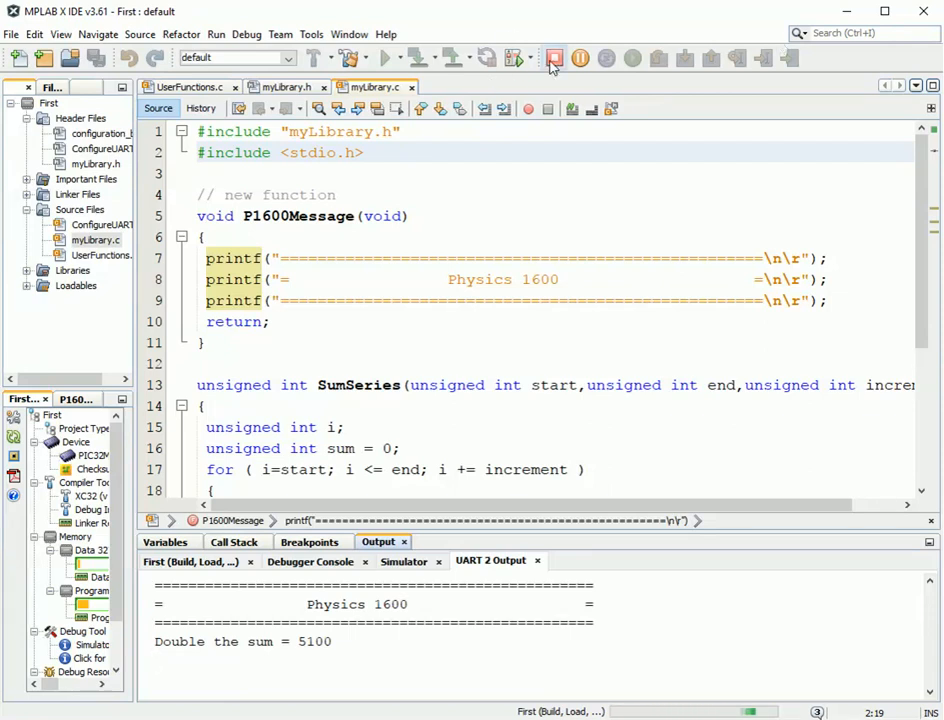
pyautogui.click(555, 58)
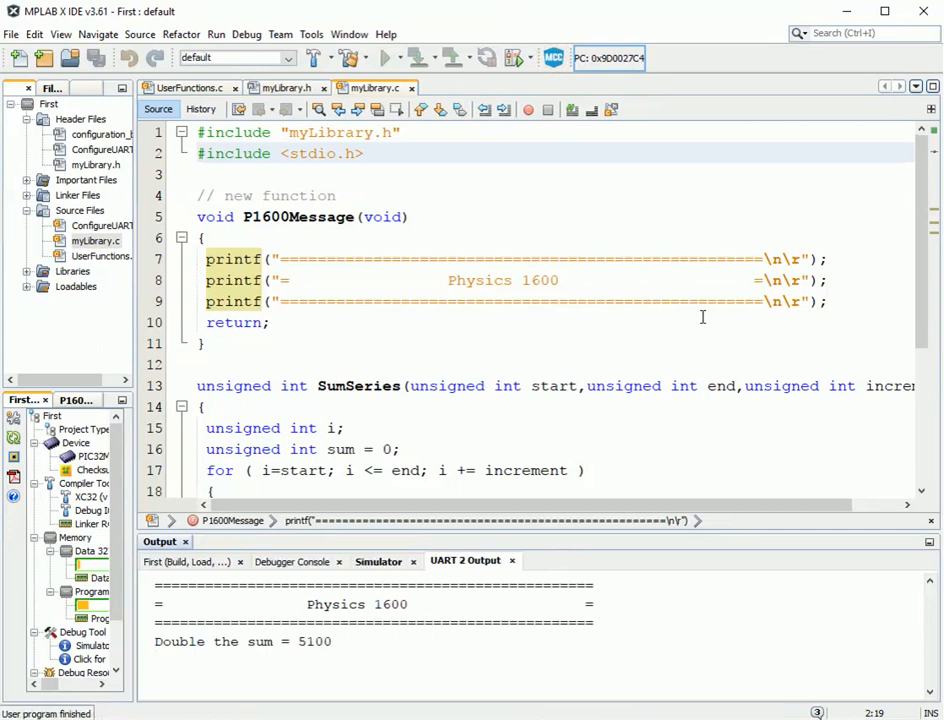